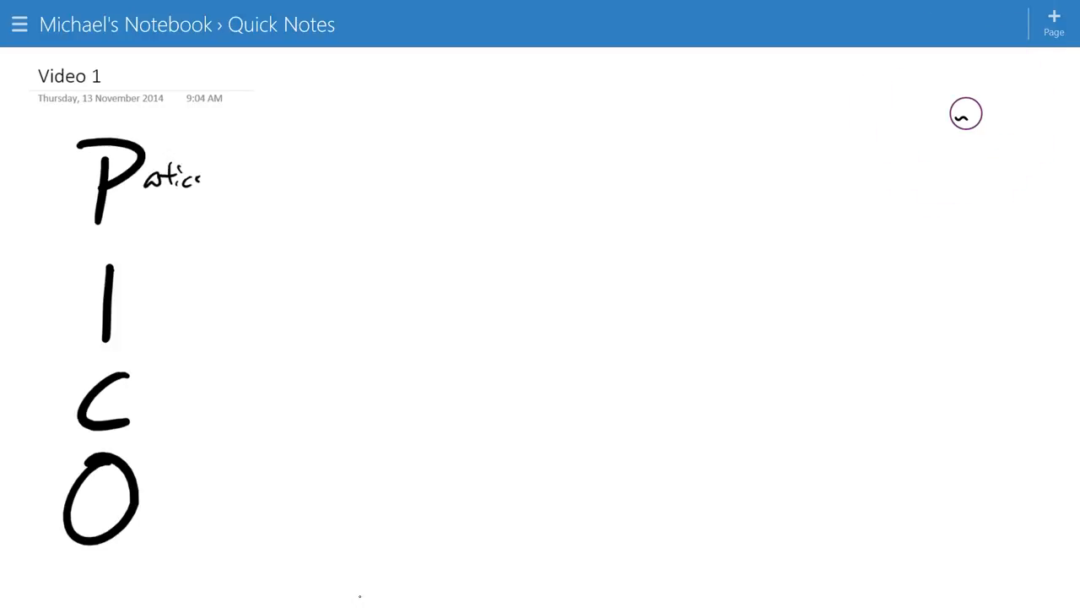
Handwrite Participants, Comparator and Outcome beside the P, C and O letters.
left_click_drag(206, 182, 279, 182)
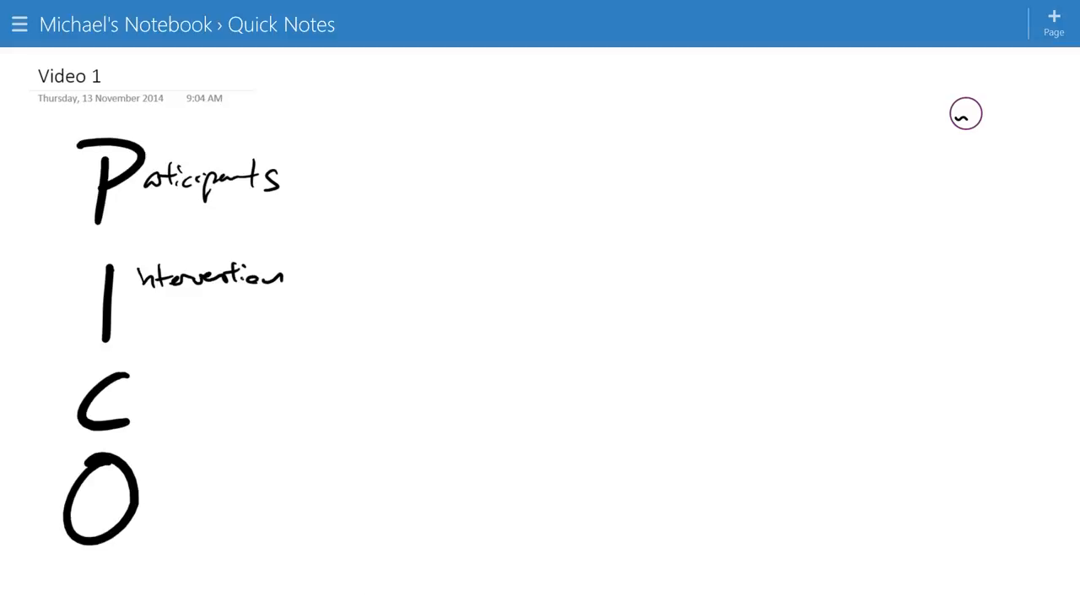
left_click_drag(135, 396, 216, 396)
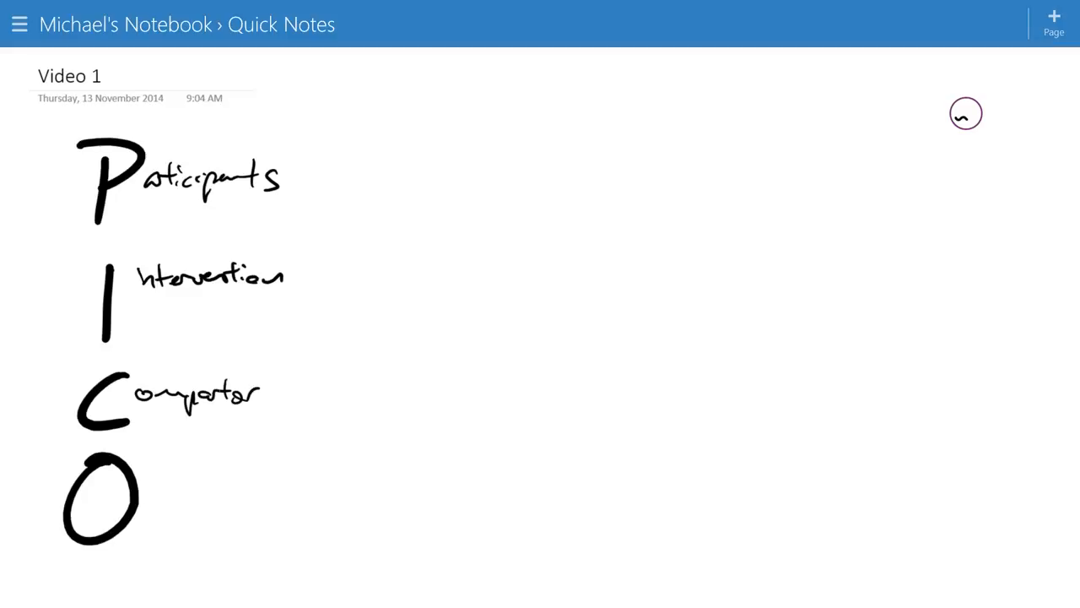
left_click_drag(152, 486, 168, 492)
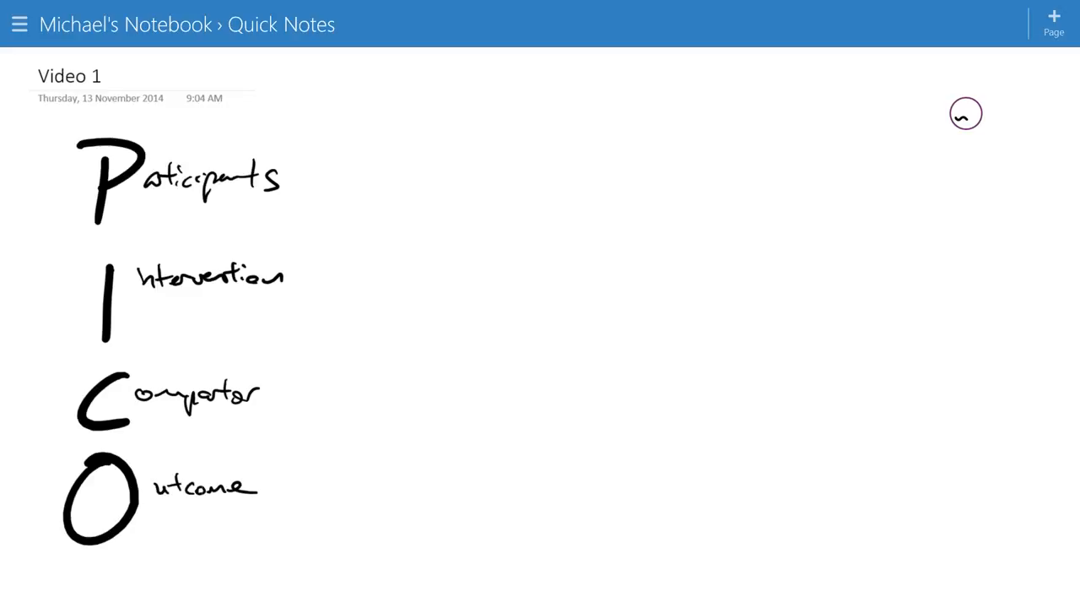
left_click(965, 113)
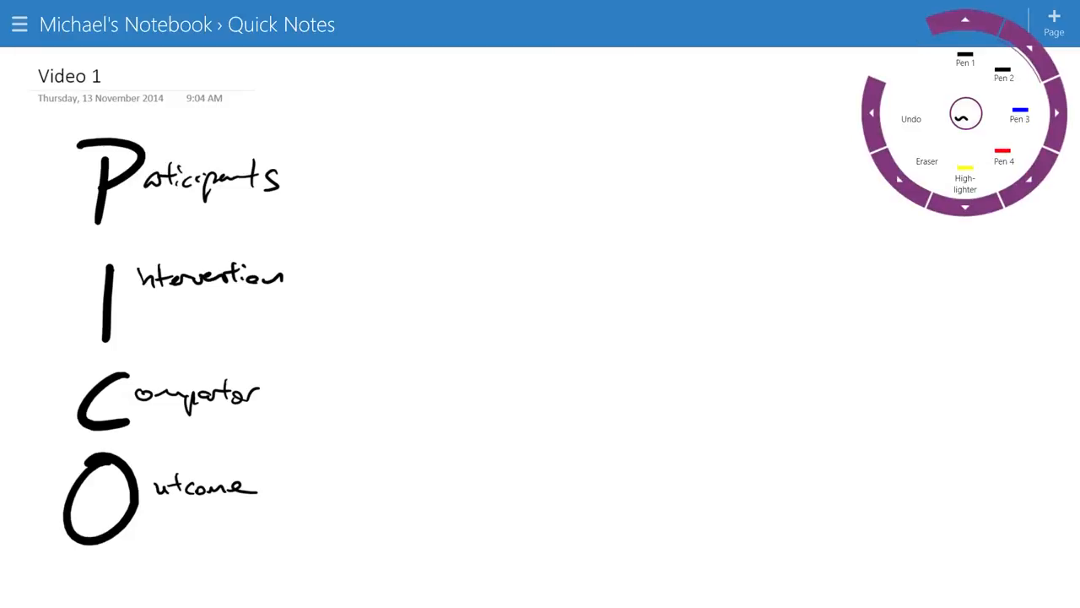
In blue Pen 3 ink, handwrite the young adjustment-disorder participant description.
left_click(1019, 115)
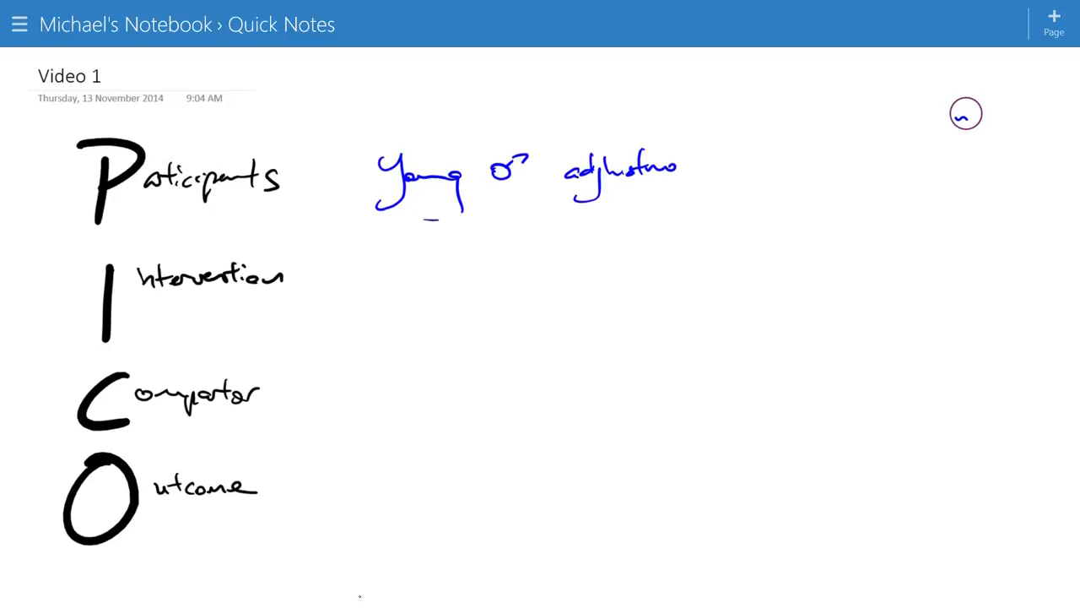
left_click_drag(676, 169, 734, 169)
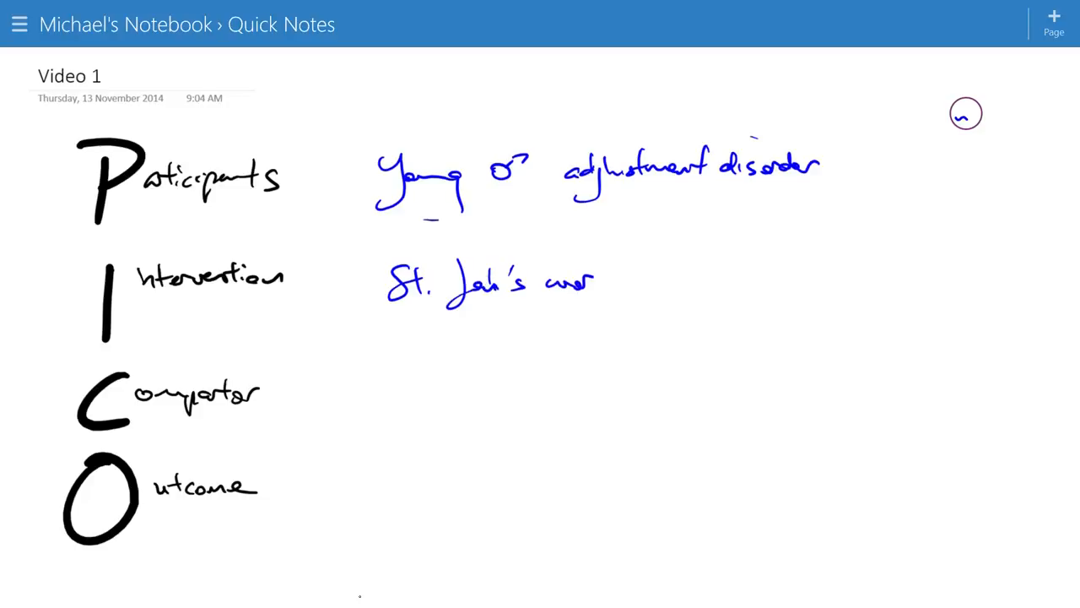
Handwrite 'depressed mood' after improvements on the Outcome row in blue ink.
left_click(965, 113)
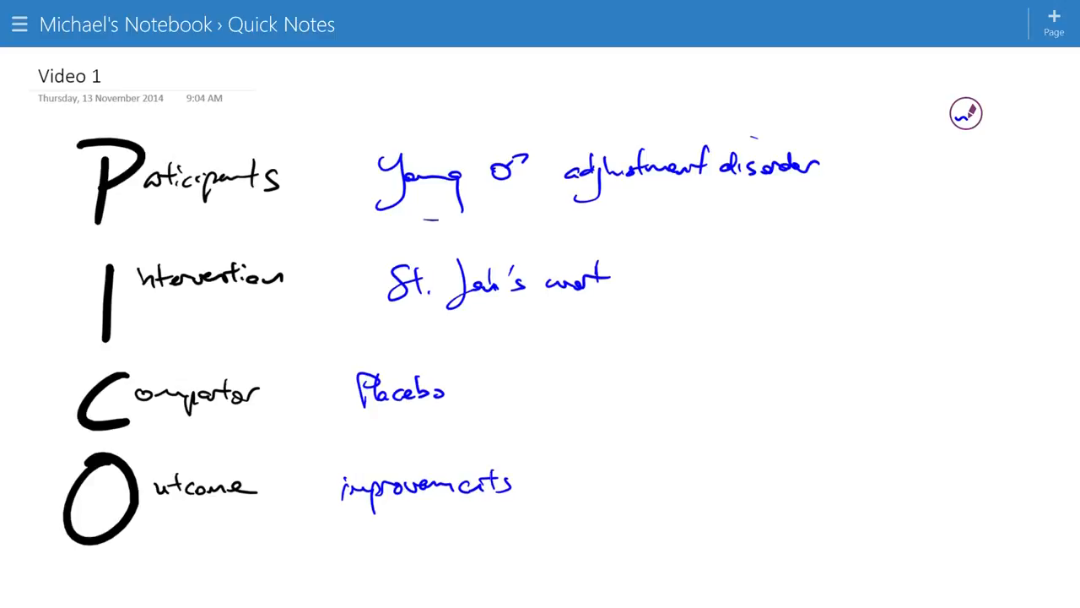
left_click_drag(561, 486, 661, 490)
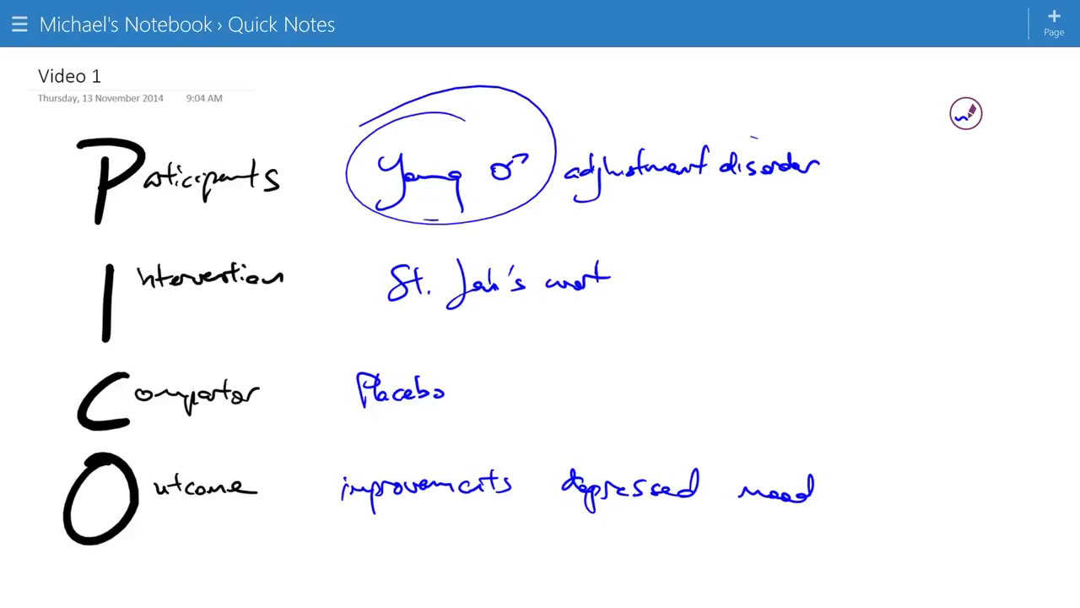
Underline 'adjustment disorder', 'St John's wort' and the outcome phrase as key terms.
left_click_drag(584, 195, 828, 184)
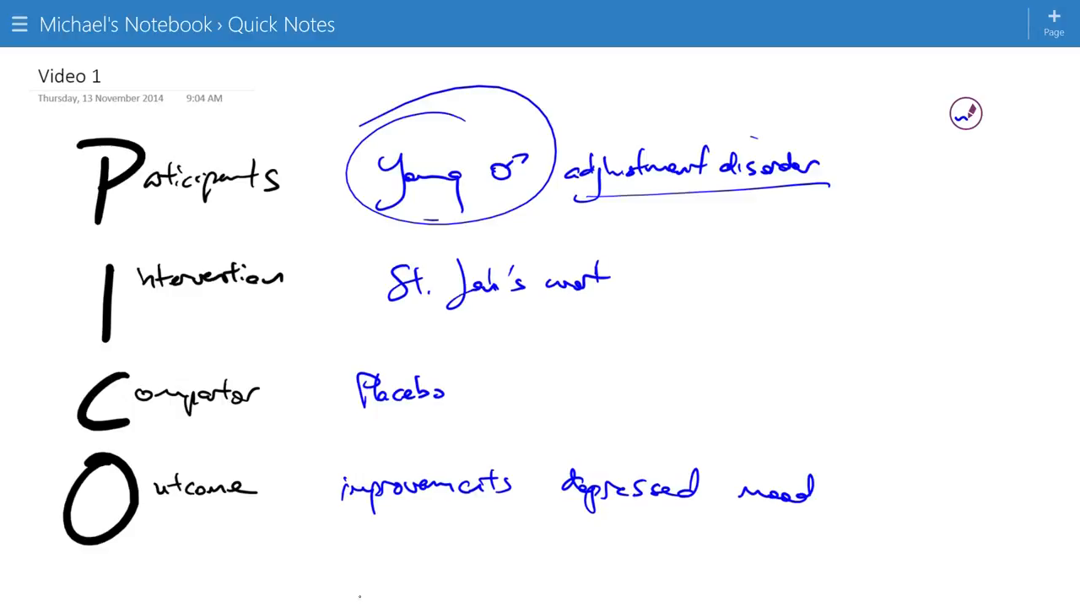
left_click_drag(375, 319, 639, 302)
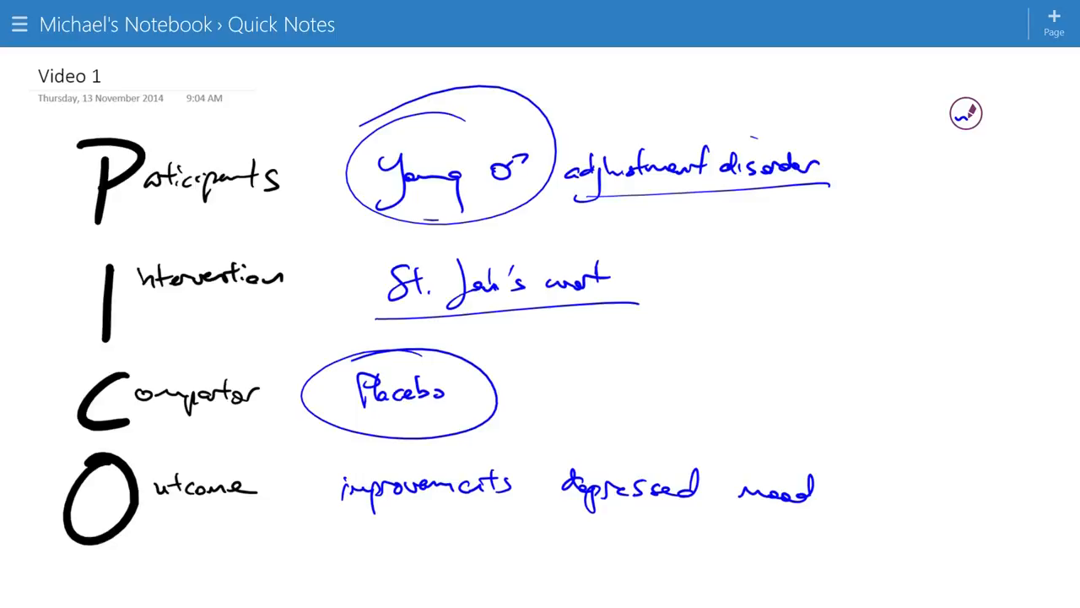
left_click_drag(547, 526, 874, 510)
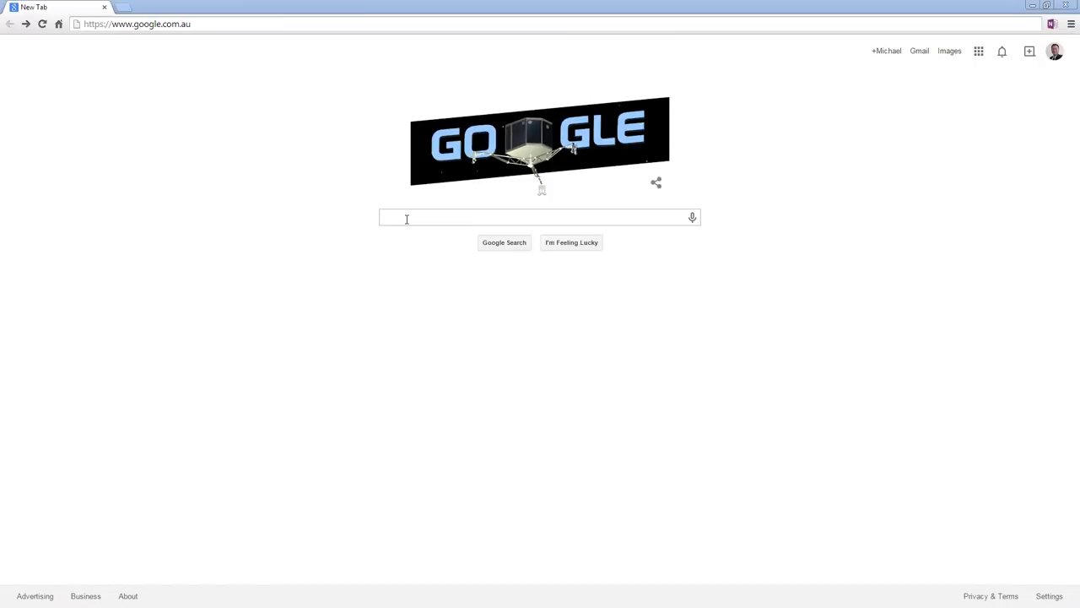
Search Google for 'centre for evidence based medicine' and open the 'Home - CEBM' result.
type("centre for evidence based medicine")
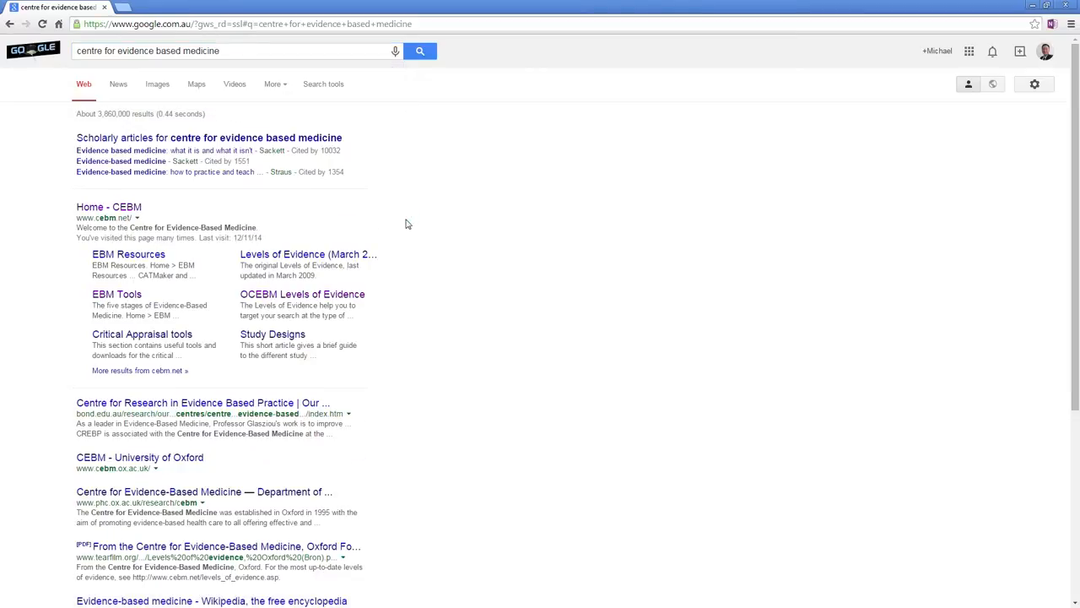
left_click(108, 206)
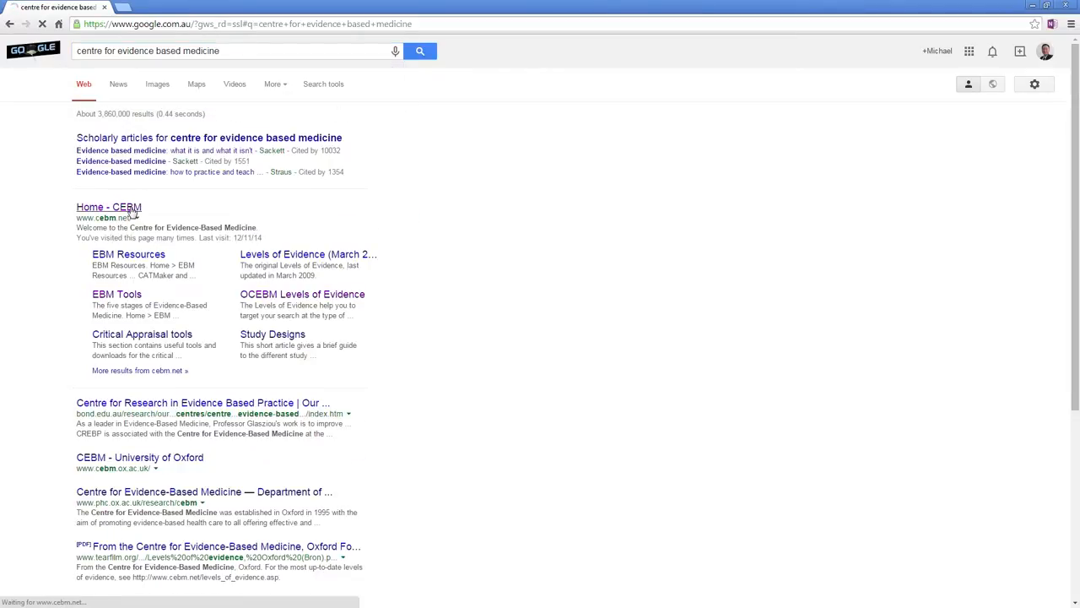
left_click(108, 206)
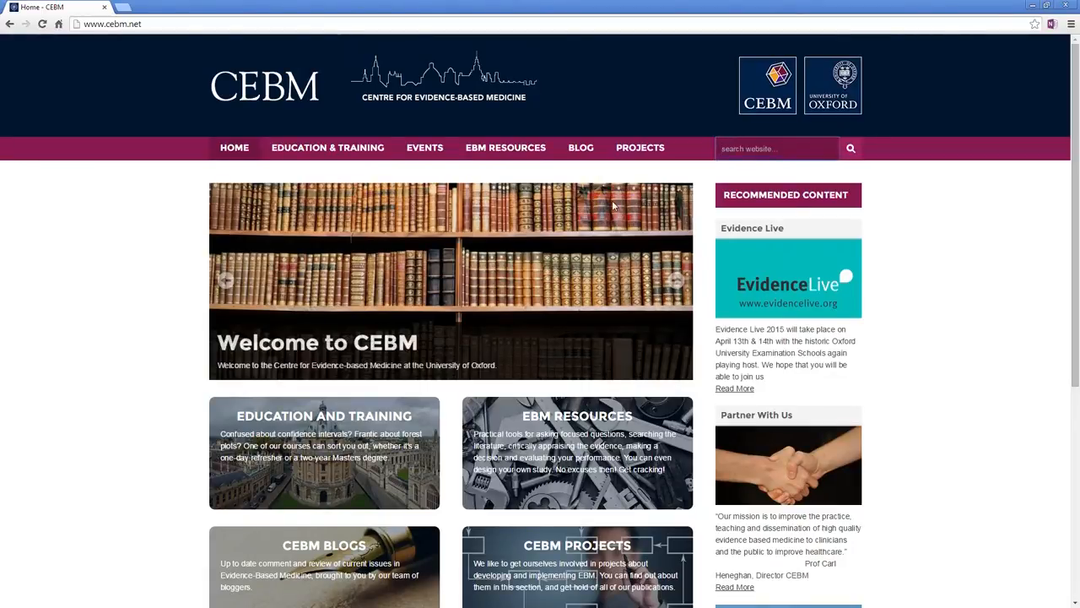
Search the CEBM site for 'levels of evidence' and open the OCEBM Levels of Evidence result.
type("levels of evidence")
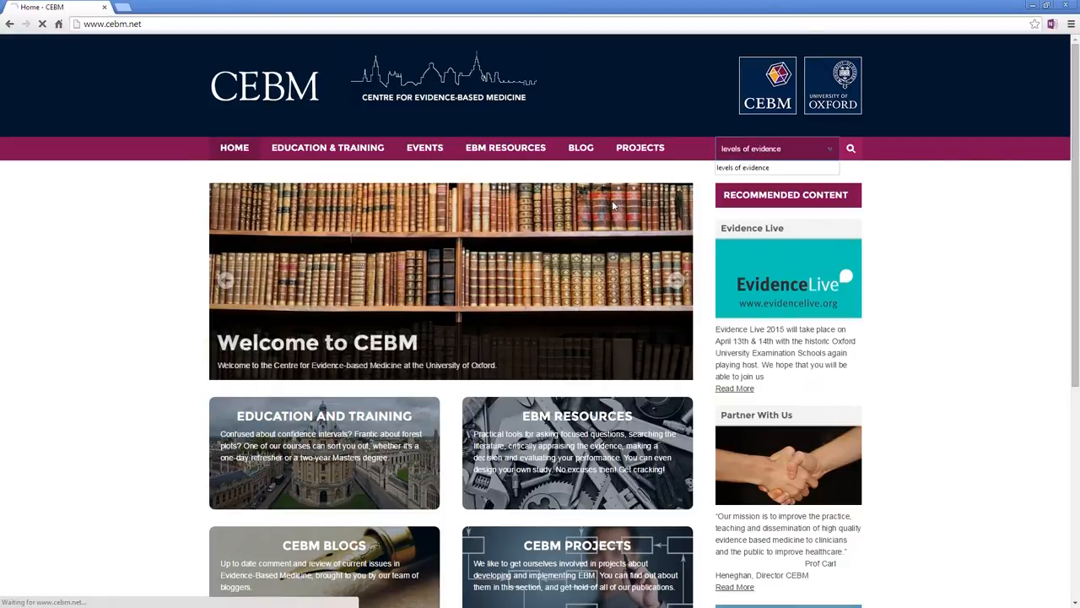
left_click(851, 149)
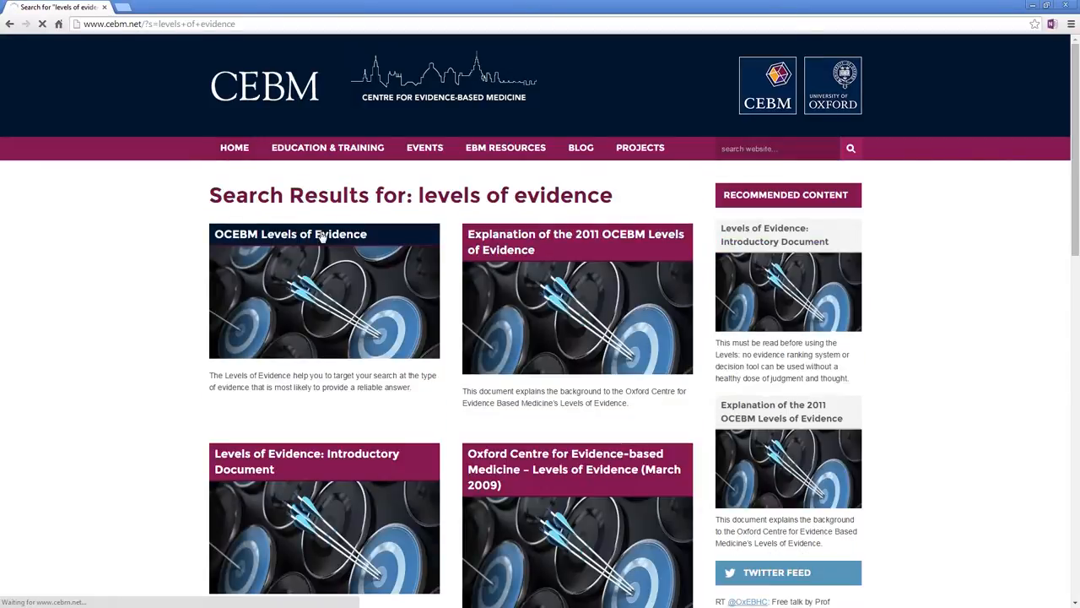
left_click(291, 233)
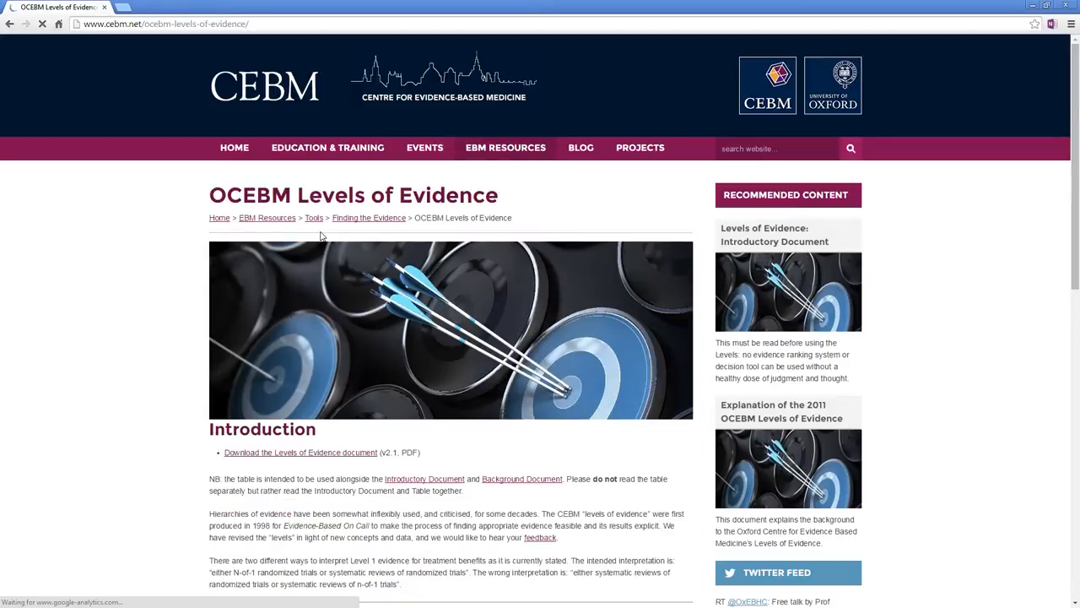
Download and view the Oxford 2011 Levels of Evidence PDF table.
left_click(301, 452)
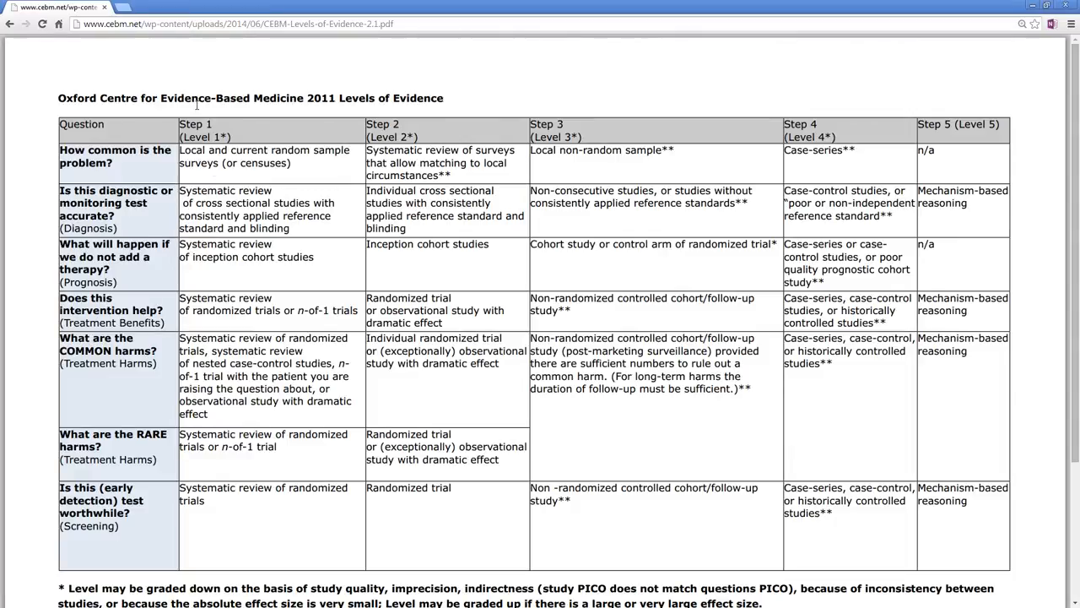
mouse_move(189, 284)
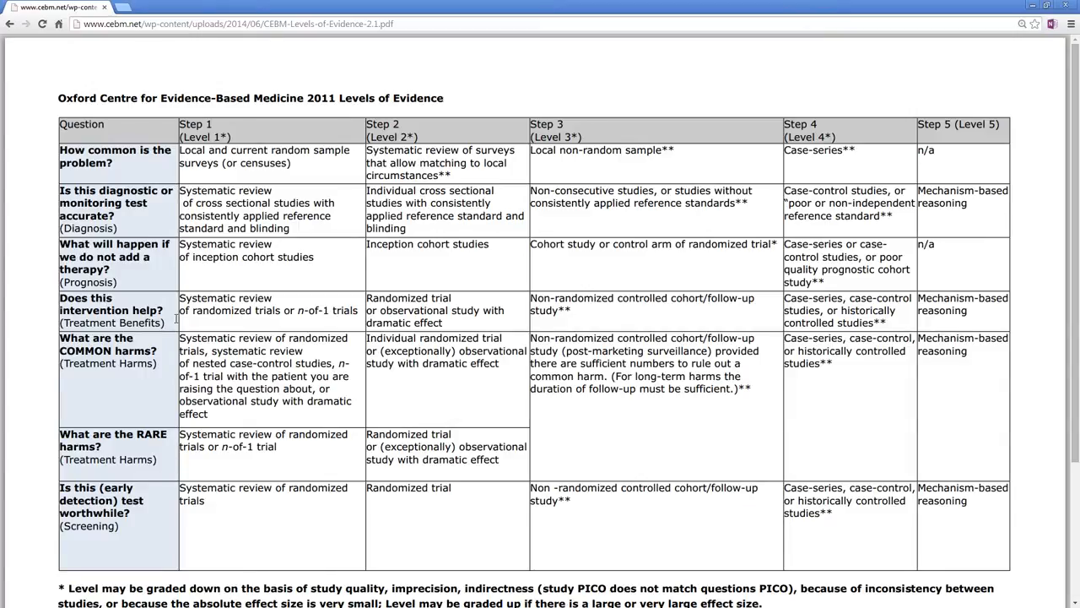
mouse_move(304, 314)
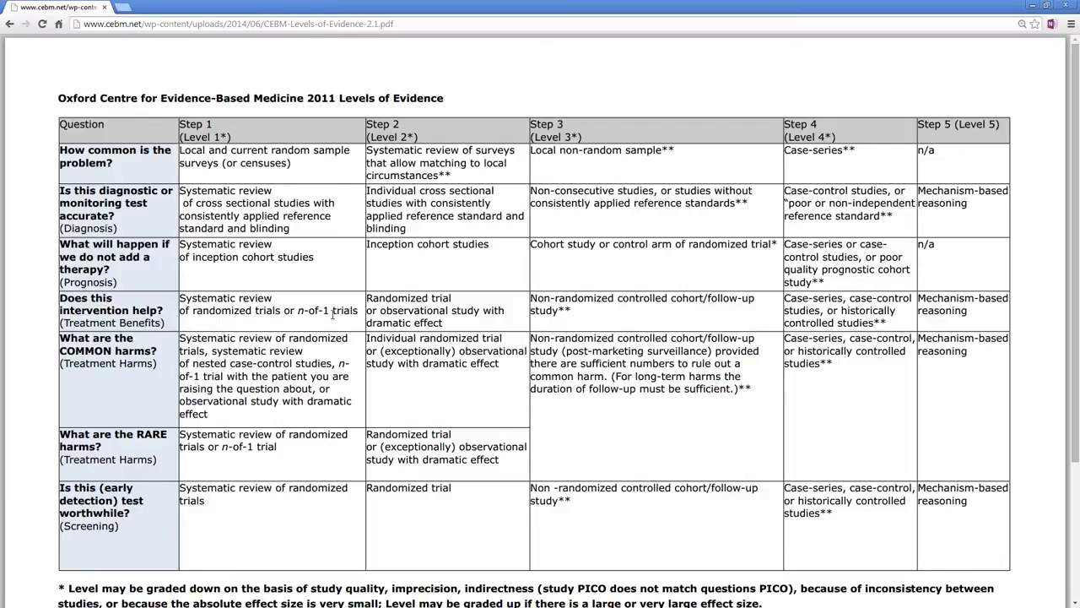
mouse_move(432, 324)
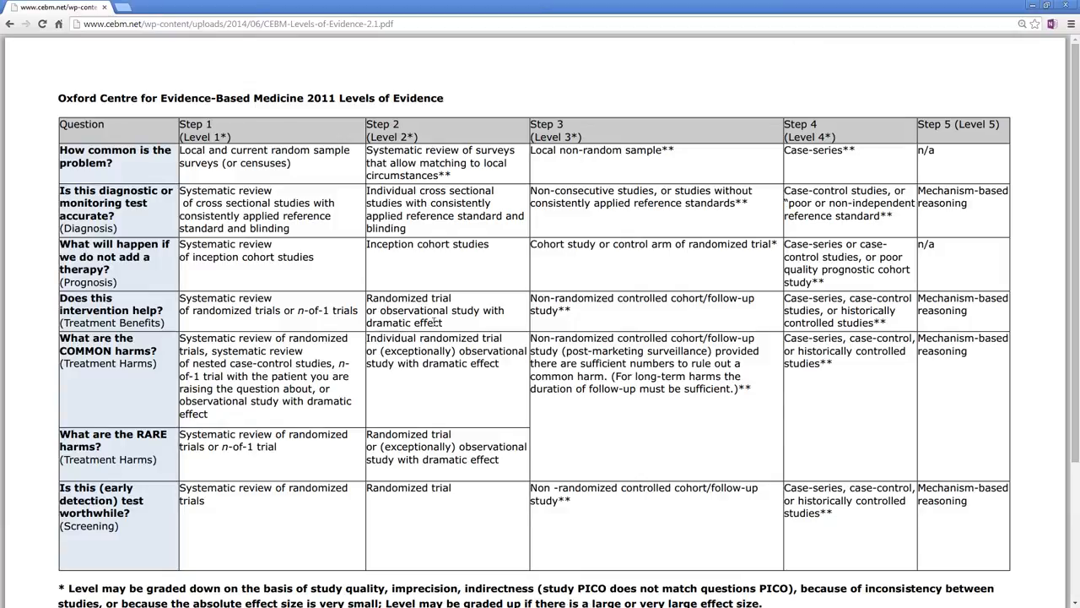
mouse_move(414, 295)
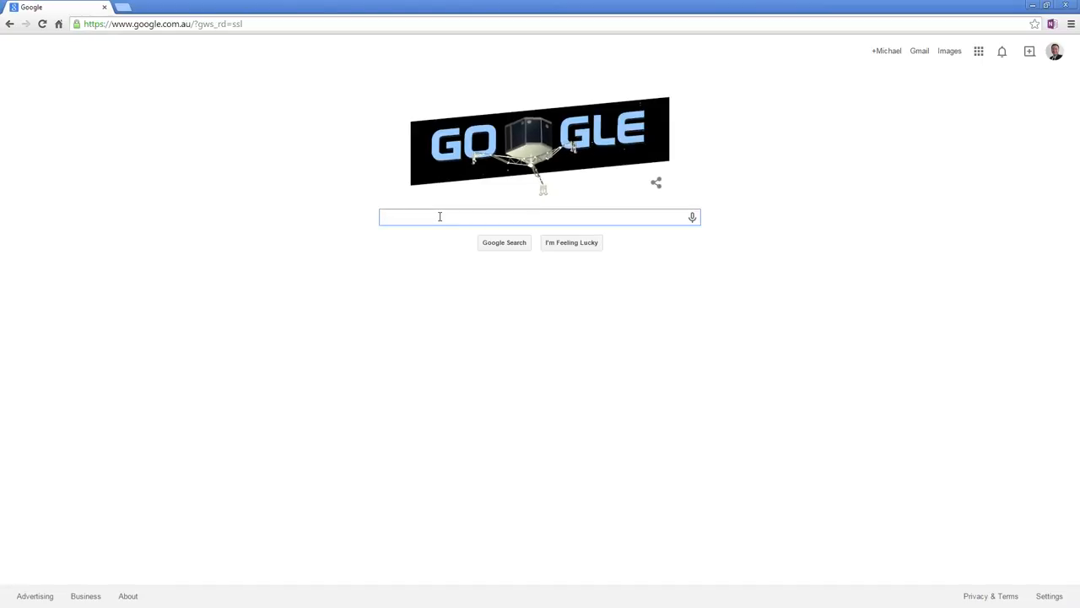
Search Google for 'cochrane database of systematic reviews' and open the Cochrane Reviews result.
type("cochrane database of systematic reviews")
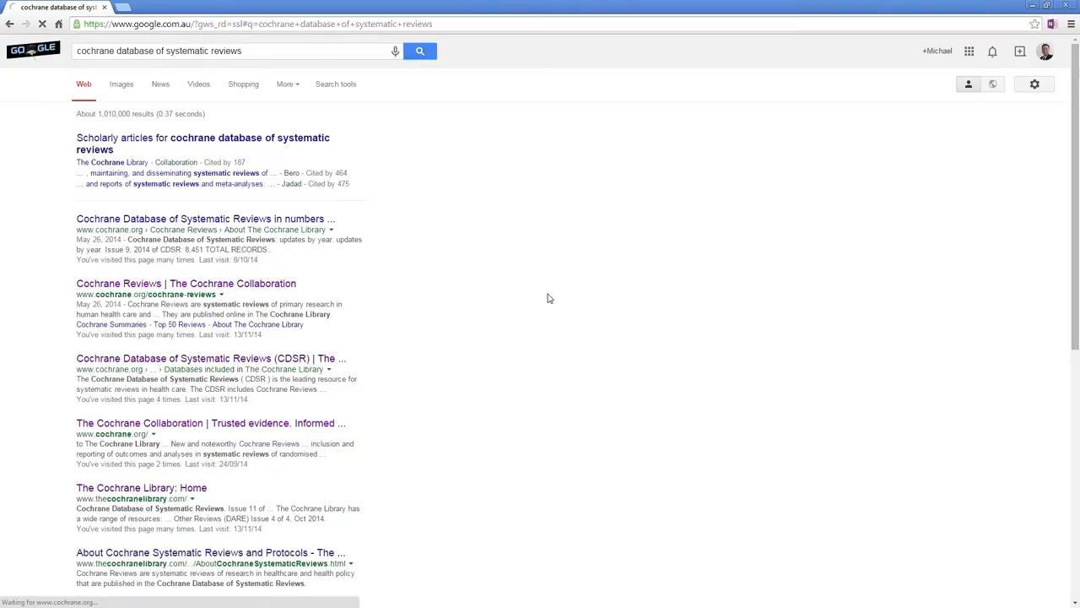
left_click(185, 284)
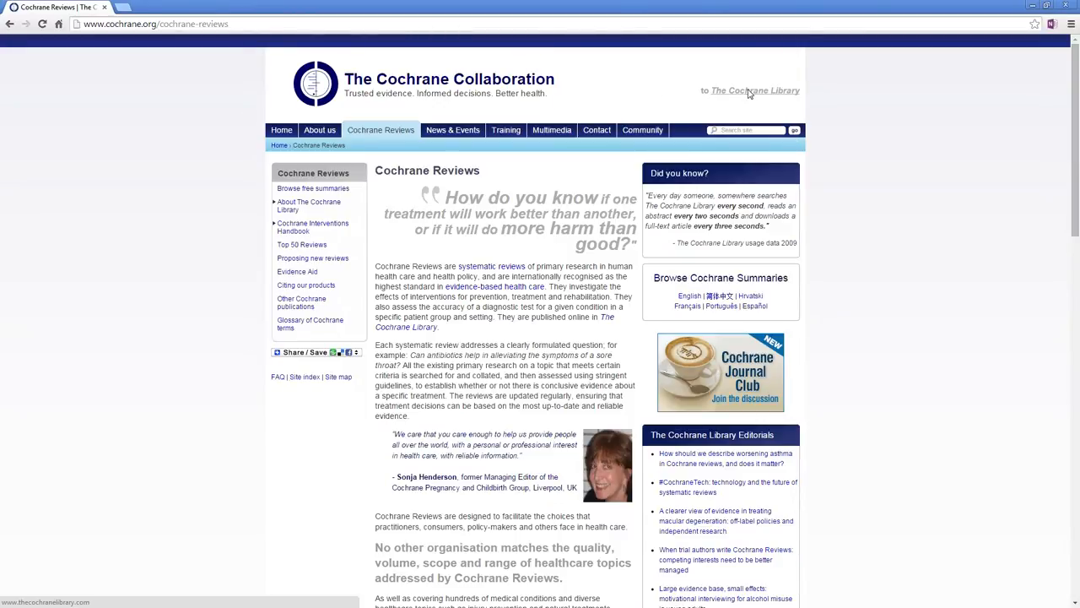
Search the Cochrane Library for St John's wort and depression, listing 4 matching reviews.
left_click(753, 91)
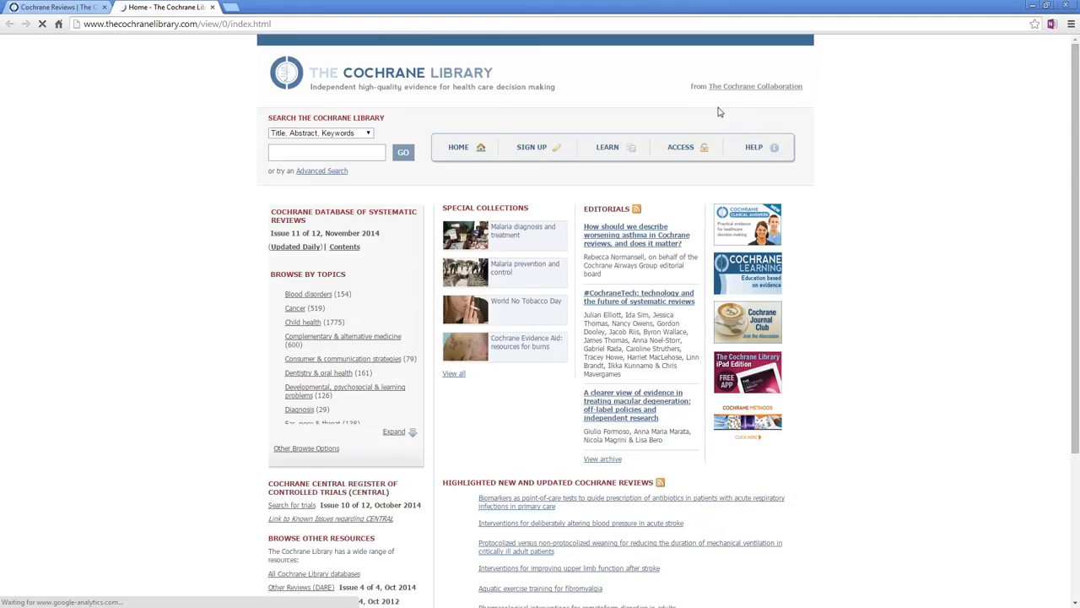
left_click(328, 151)
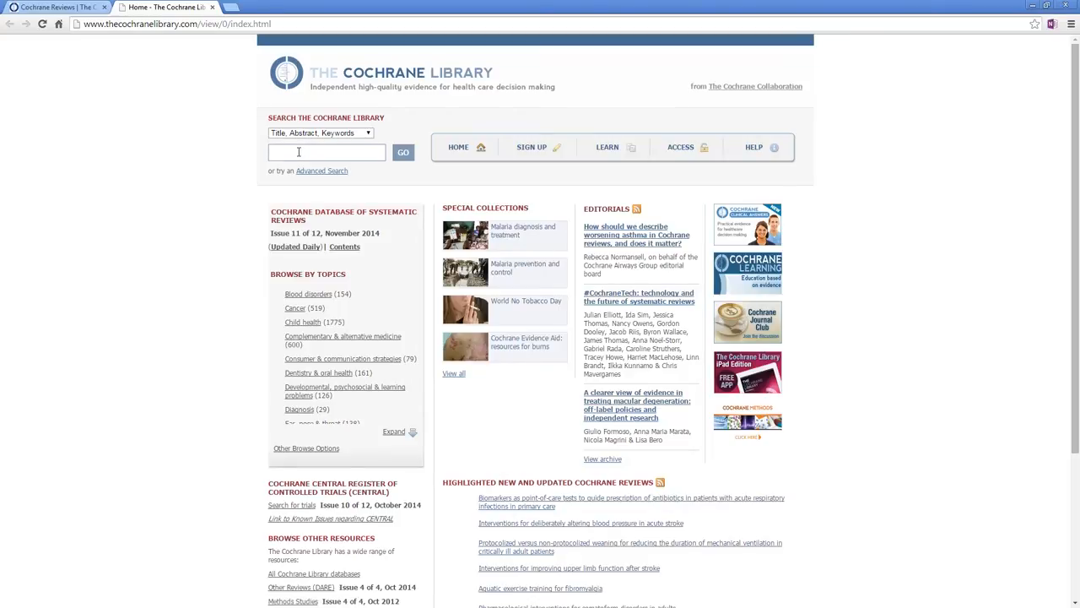
left_click(327, 152)
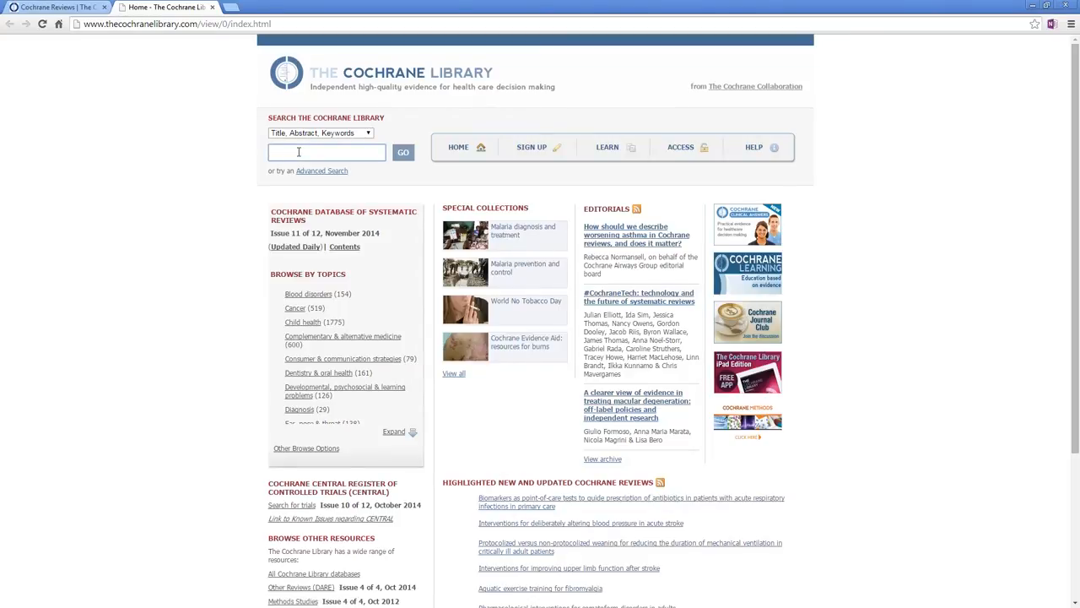
type("s")
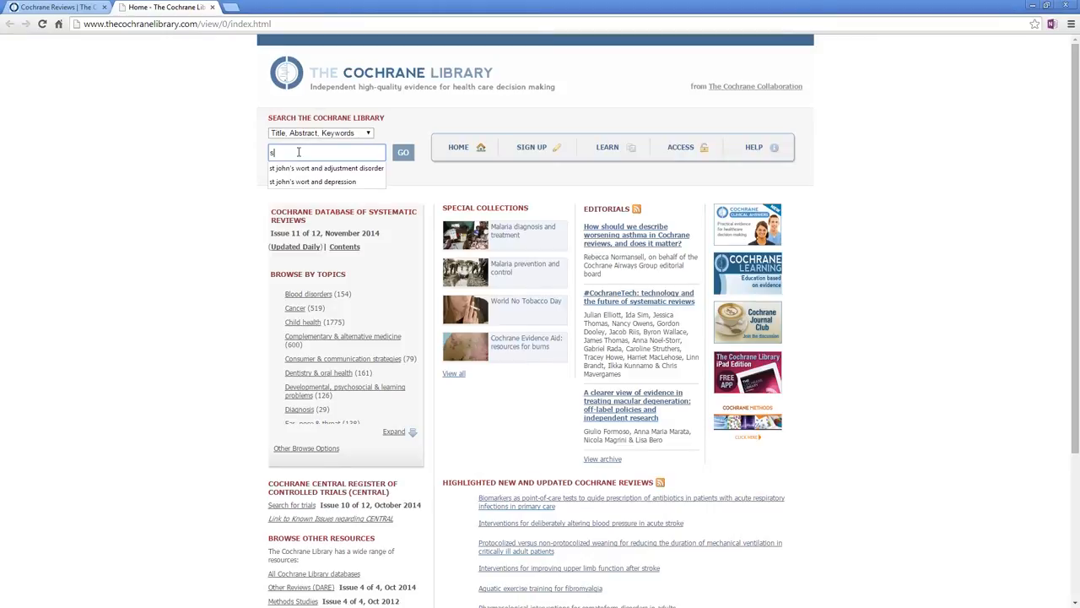
left_click(324, 169)
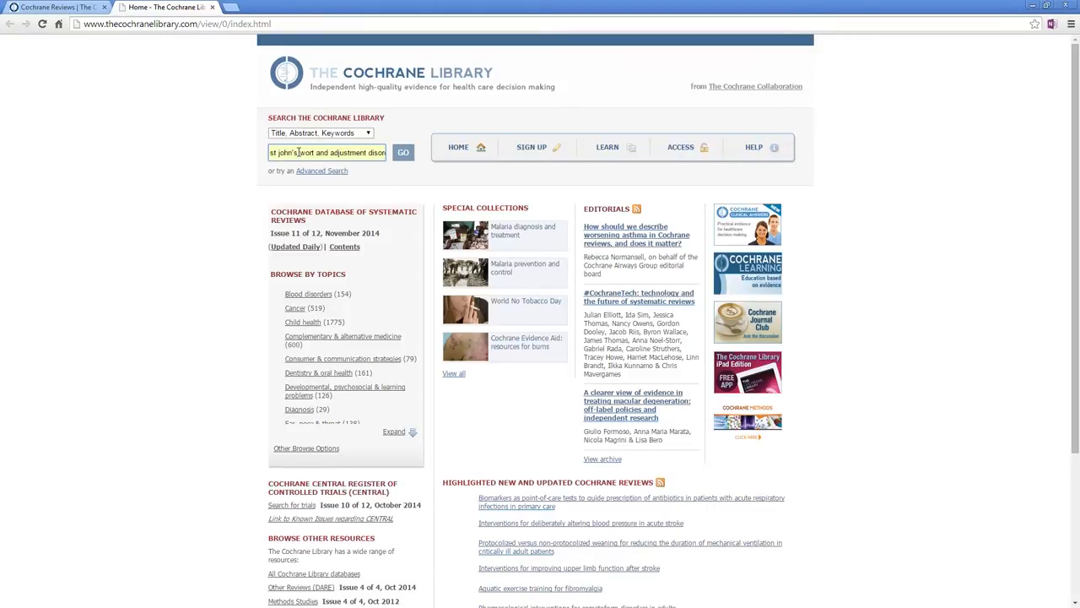
left_click(403, 152)
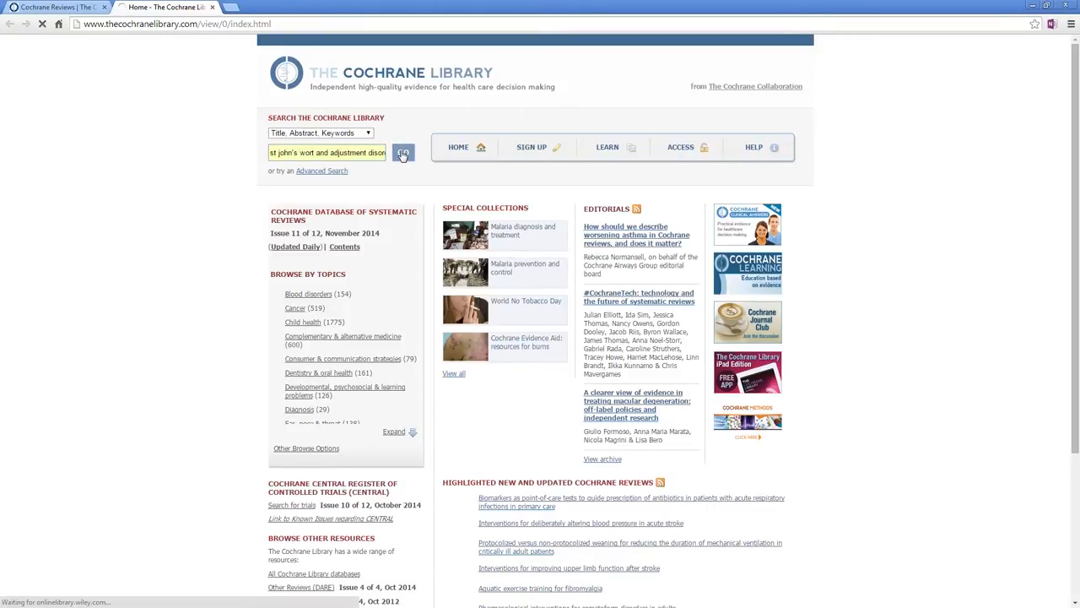
left_click(404, 151)
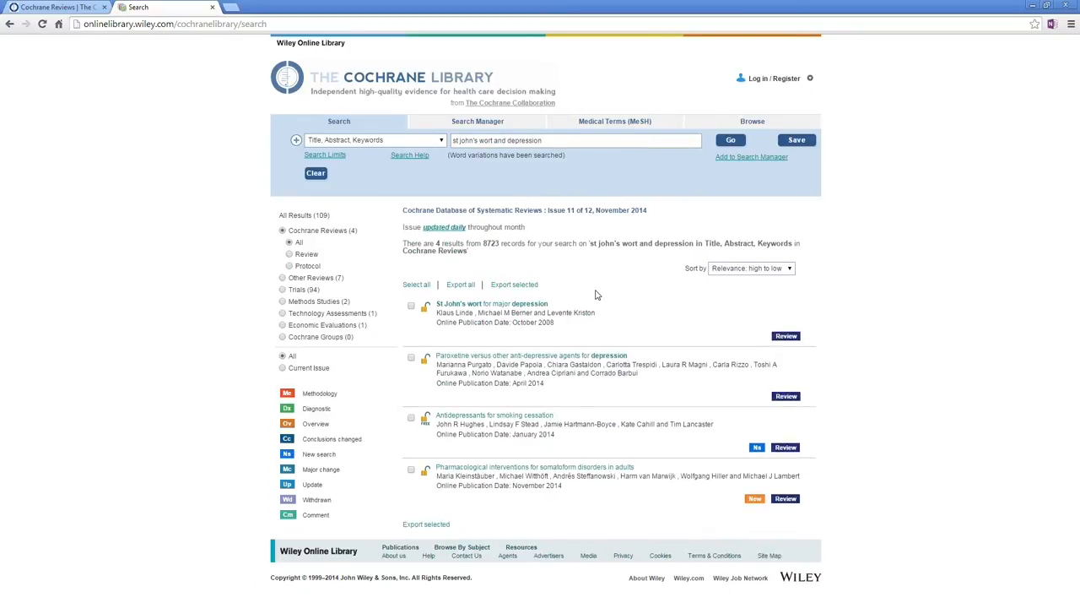
mouse_move(608, 324)
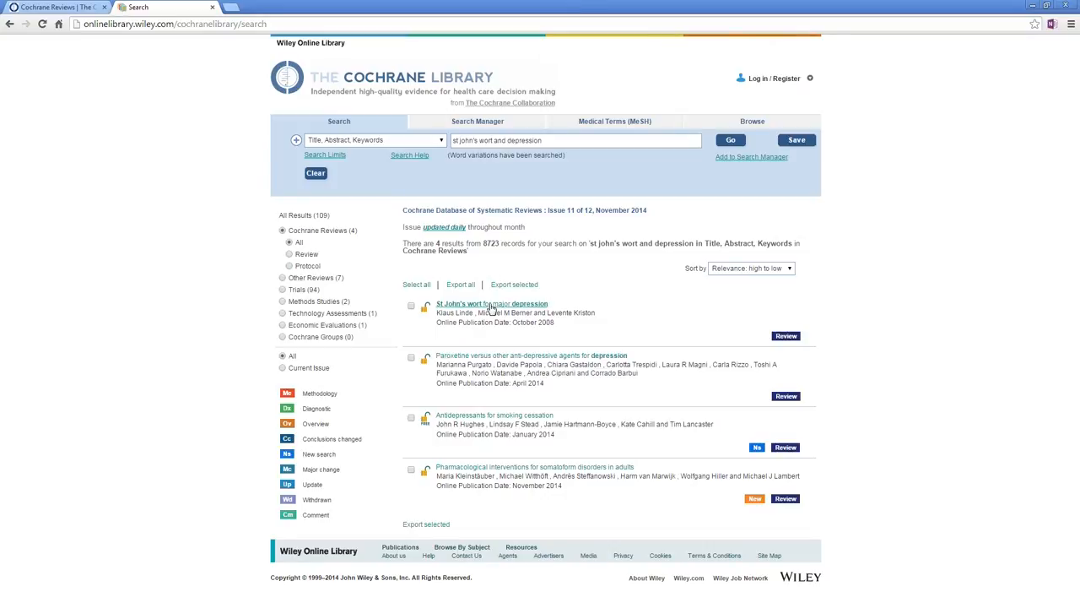
Read the abstract of the review 'St John's wort for major depression'.
left_click(491, 304)
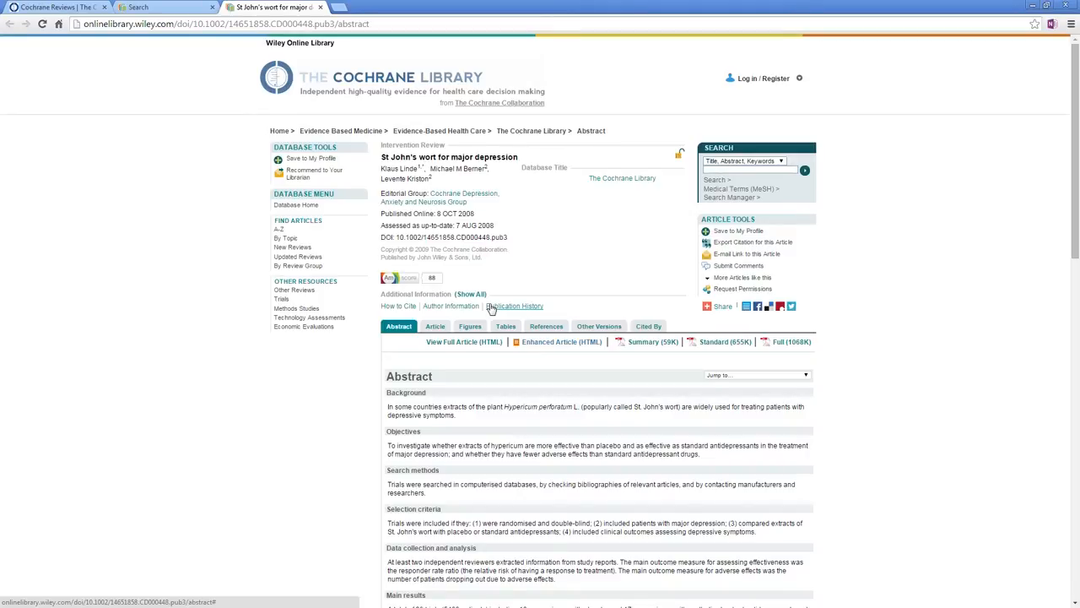
scroll("down", 3)
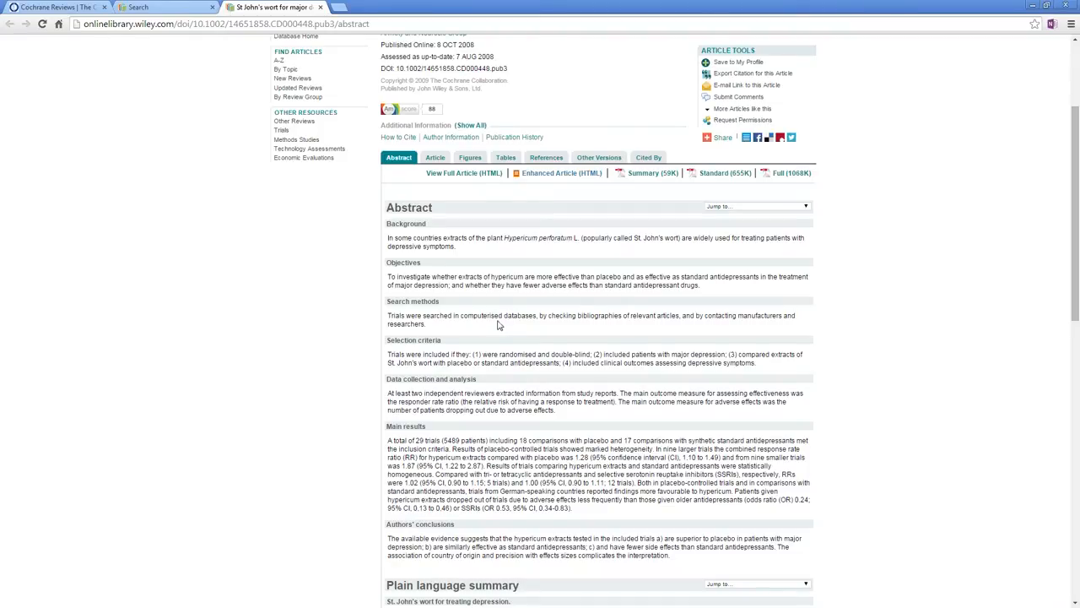
scroll("down", 3)
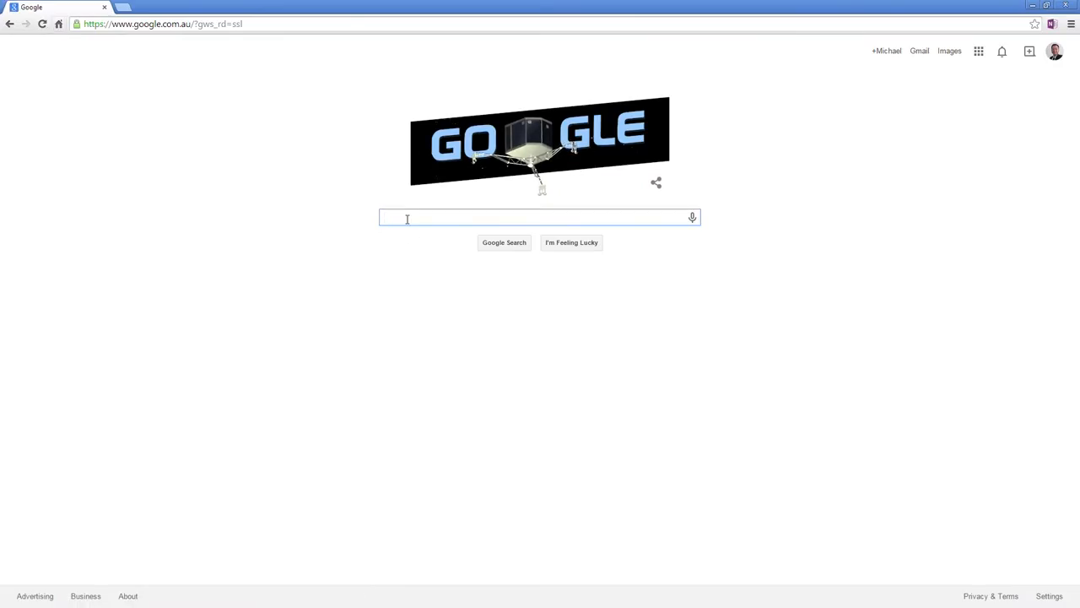
Search Google for 'tripdatabase' and go to the Trip Database website from the results.
type("tri")
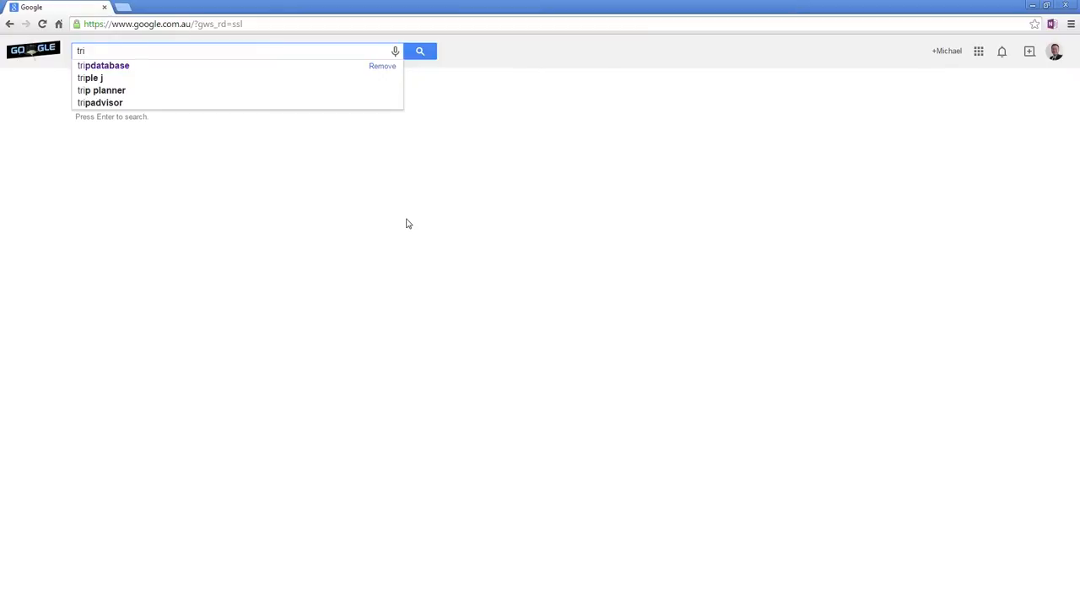
left_click(105, 64)
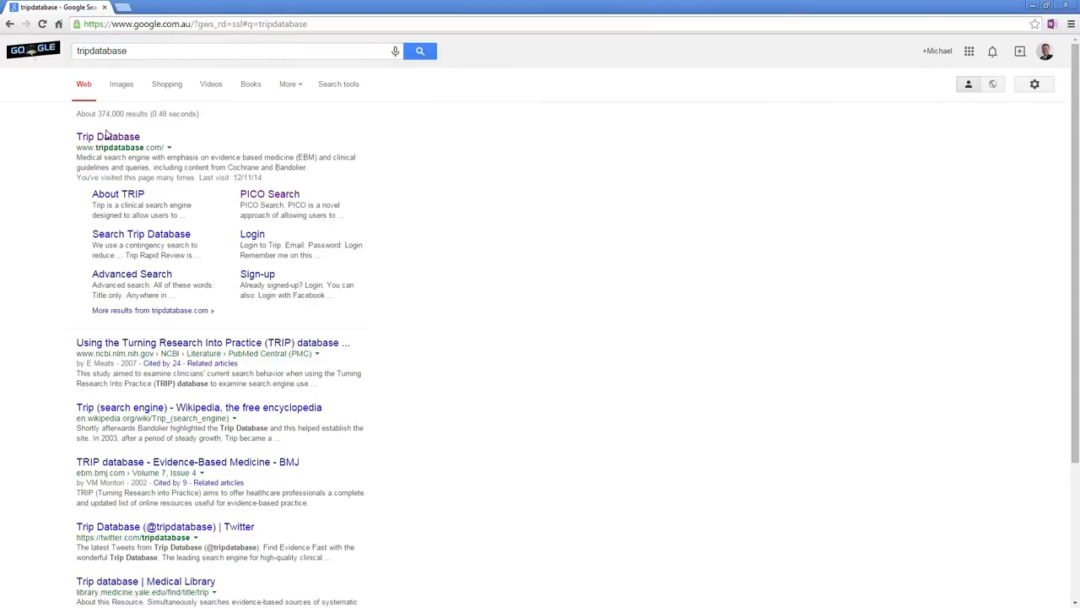
left_click(108, 135)
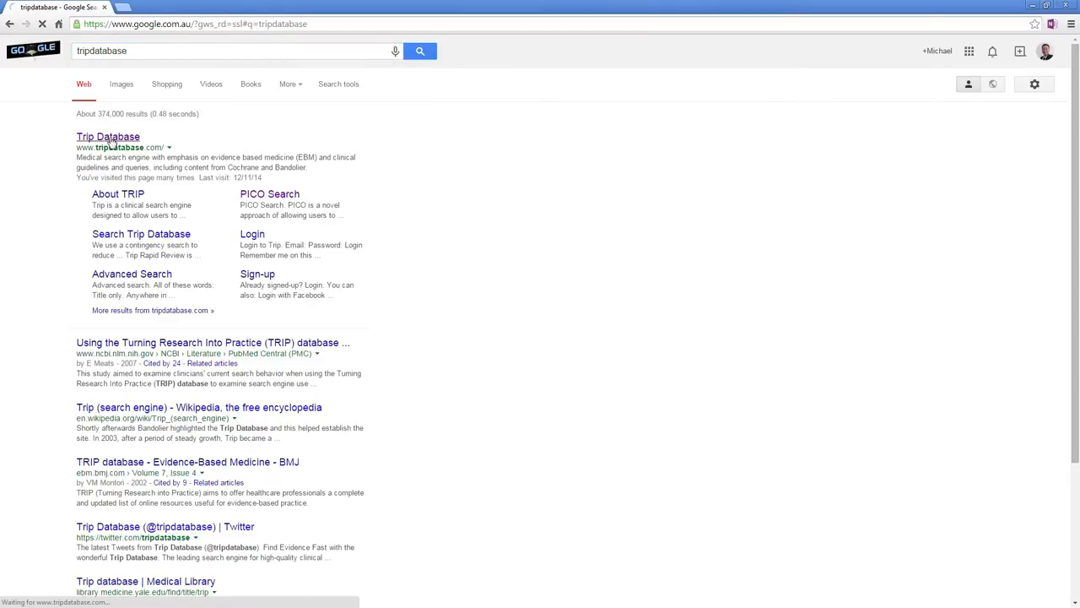
Start a Trip PICO search with 'adjustment disorder' chosen as the population.
left_click(108, 135)
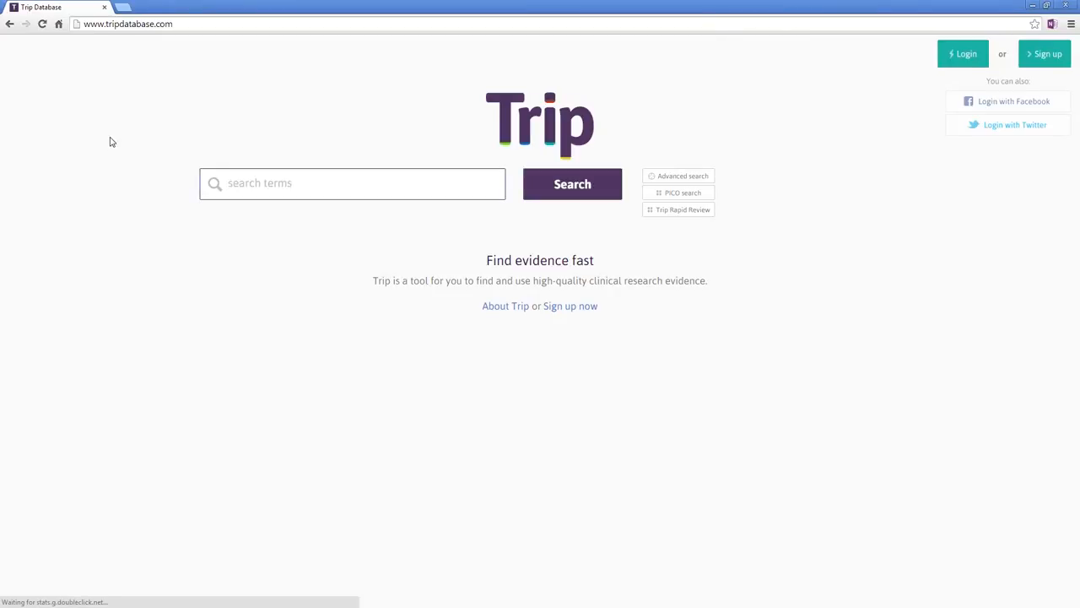
mouse_move(678, 192)
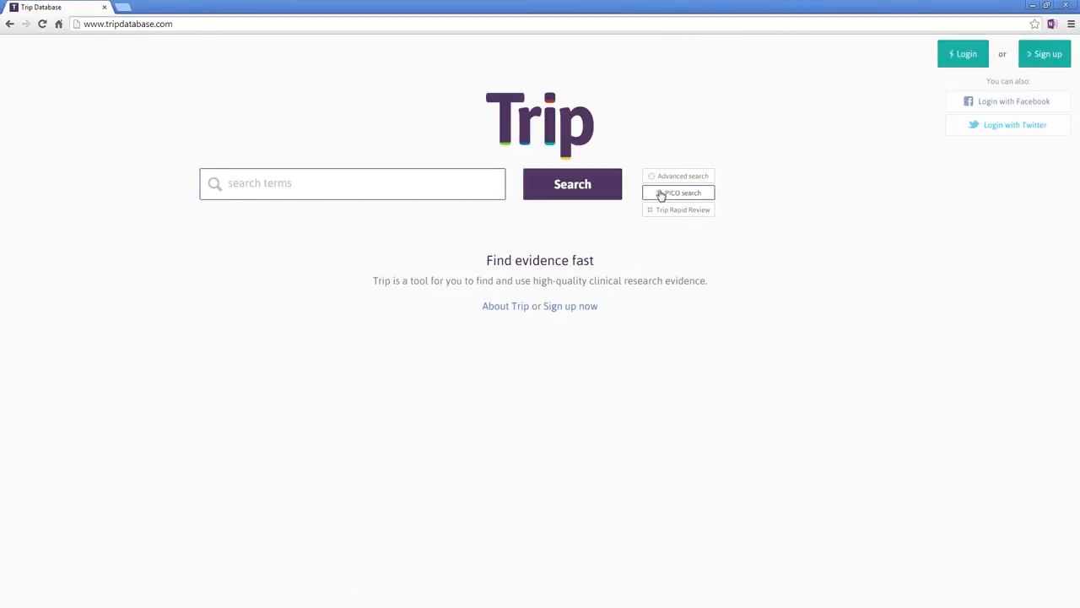
left_click(682, 192)
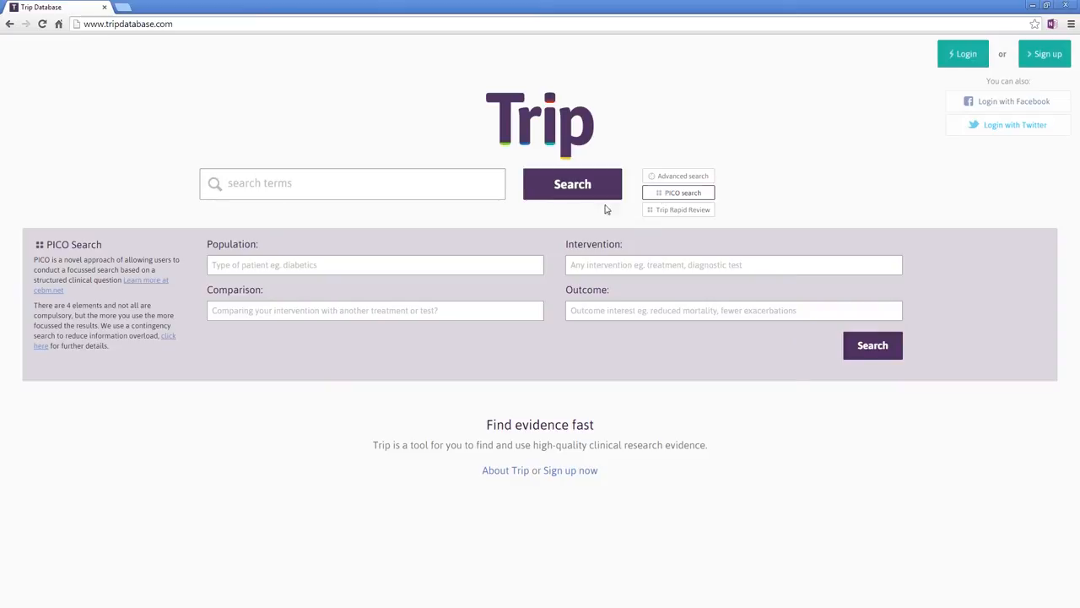
type("a")
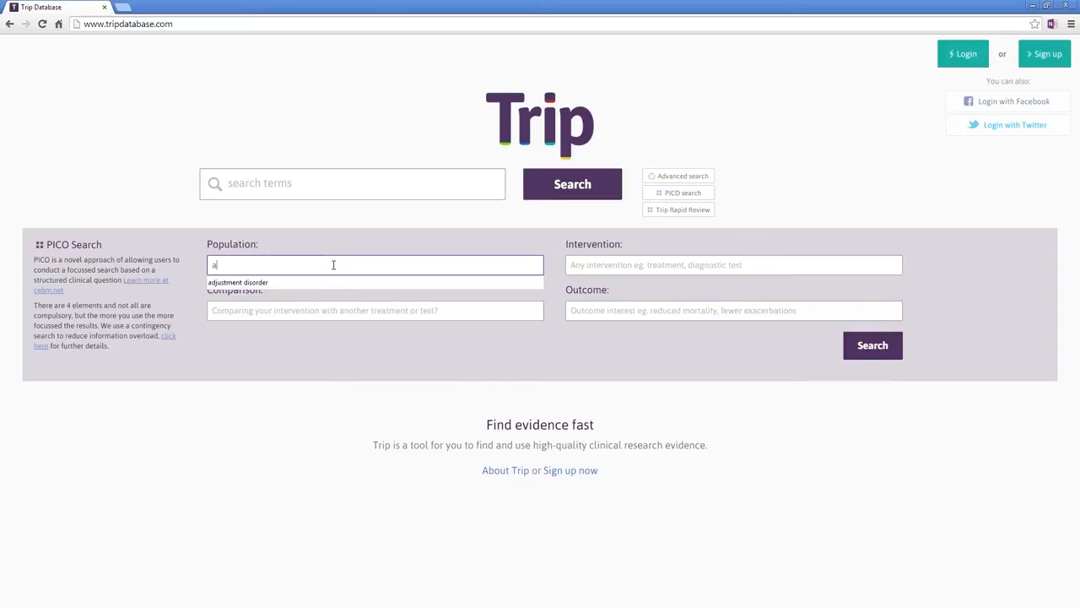
left_click(236, 282)
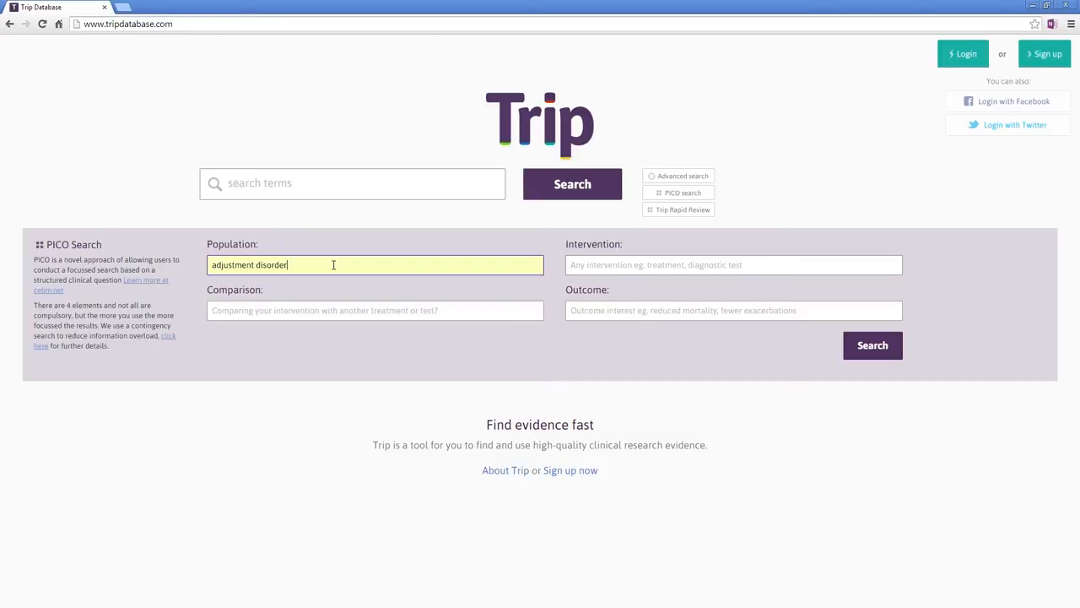
Fill in St John's wort as intervention, placebo as comparison and depression as outcome.
type("st john's wort")
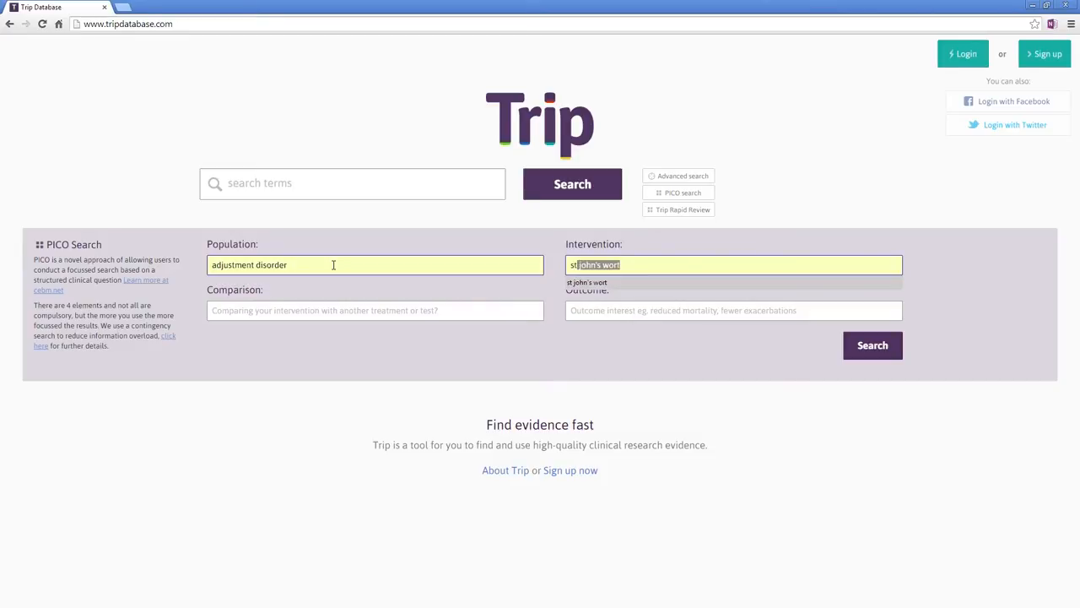
type("p")
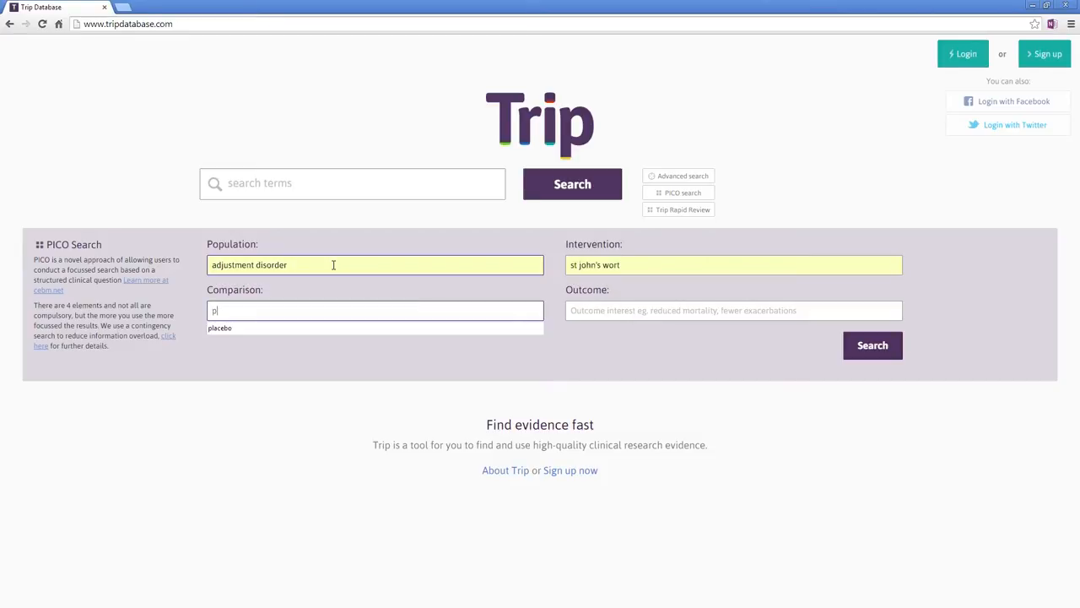
type("depression")
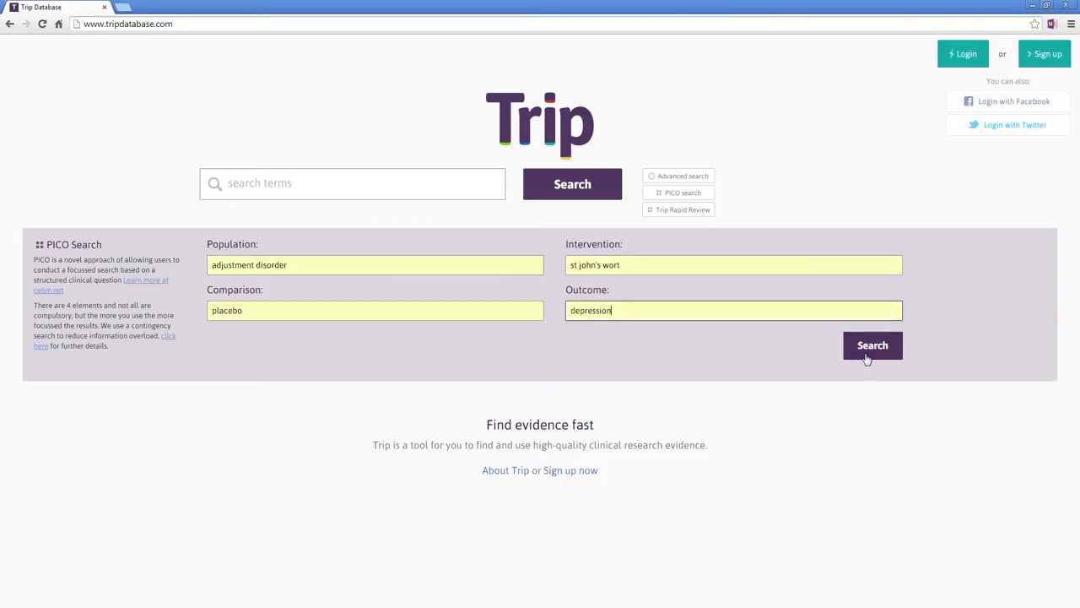
Run the PICO search and scroll through its 101 results led by 'Bipolar disorder'.
left_click(873, 345)
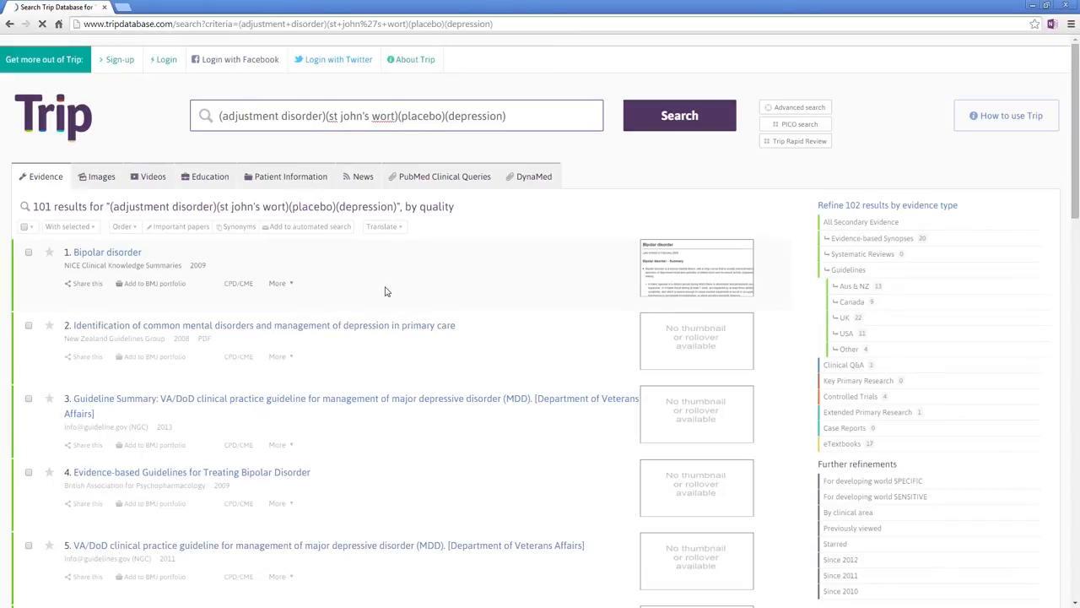
scroll("down", 3)
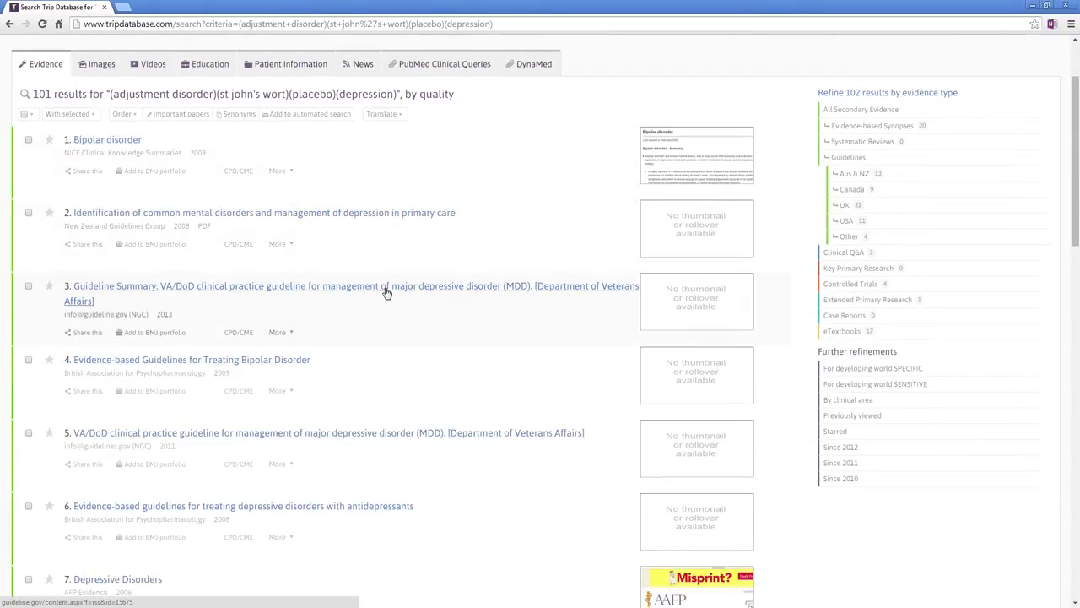
scroll("down", 3)
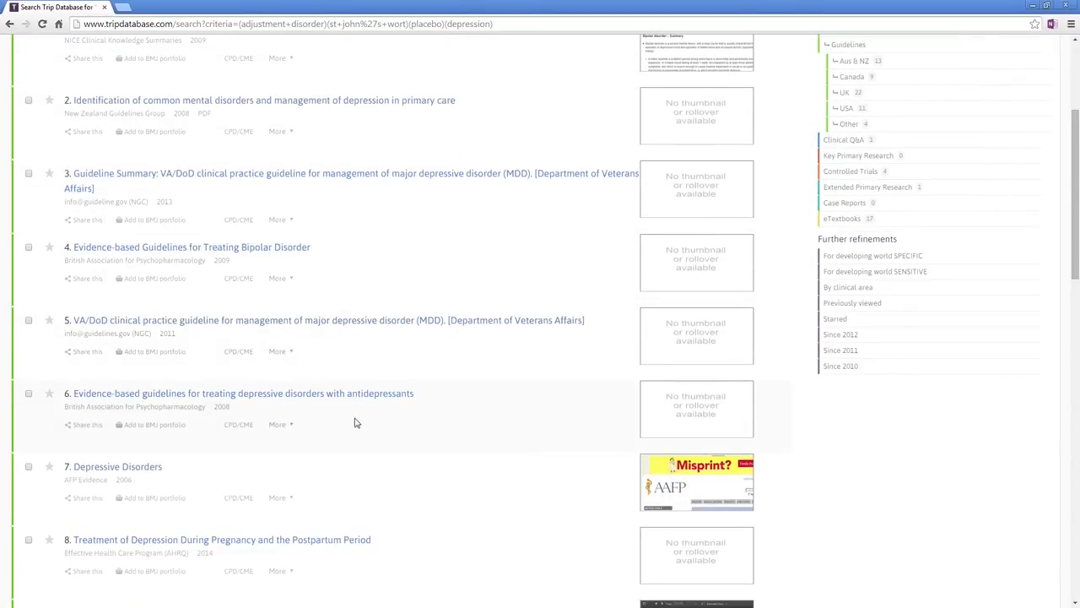
scroll("down", 3)
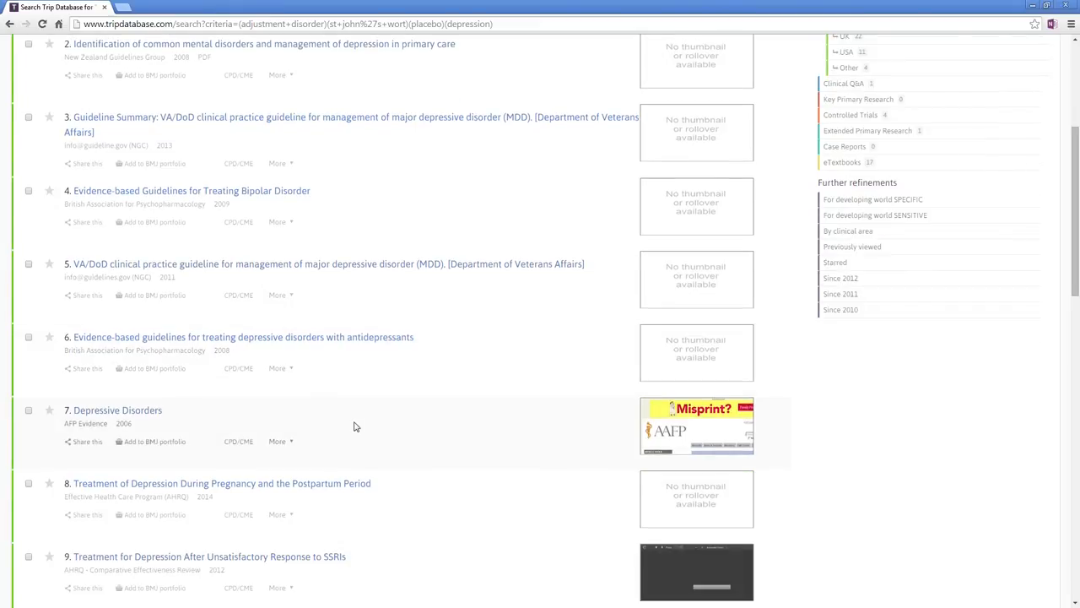
scroll("up", 3)
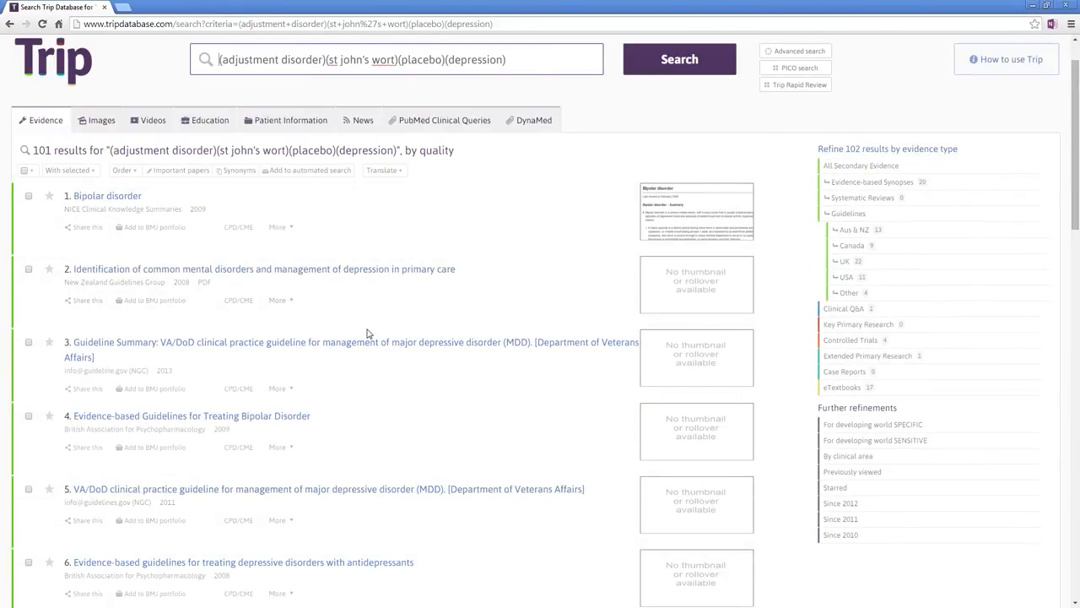
scroll("down", 3)
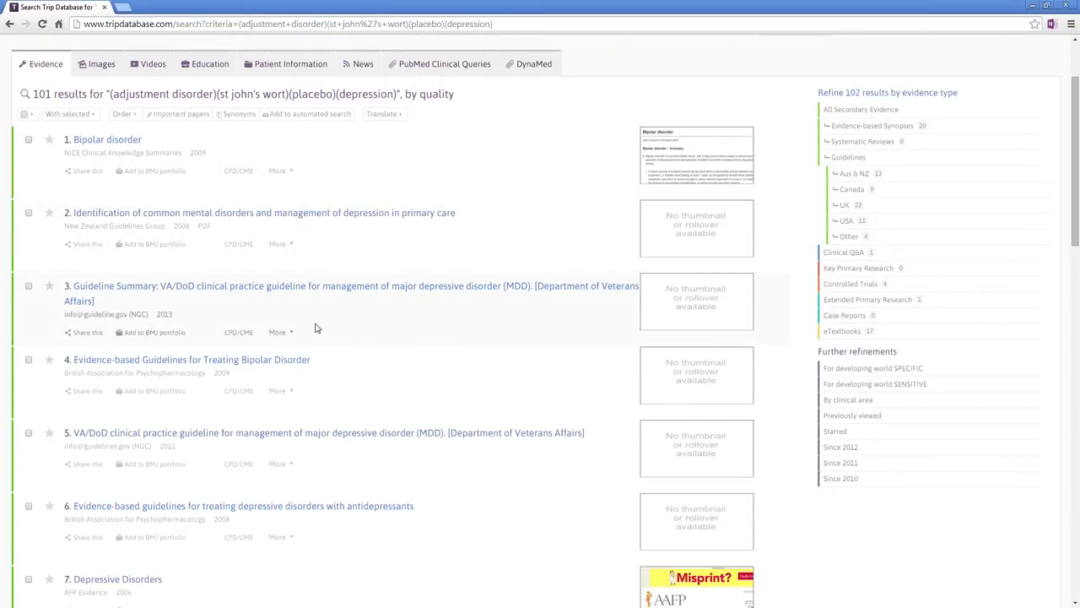
scroll("down", 3)
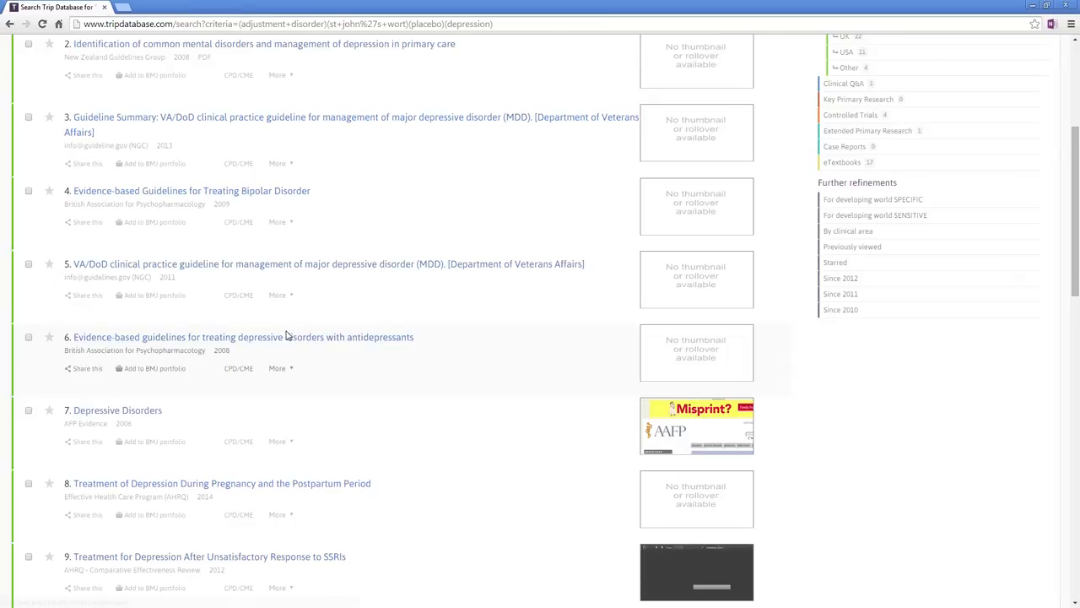
mouse_move(303, 330)
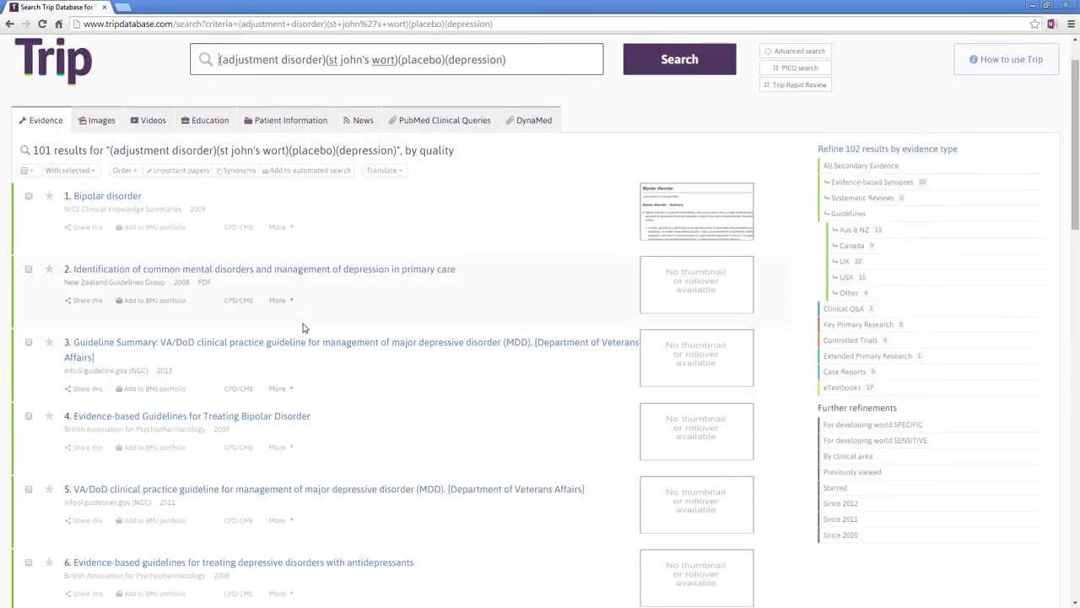
In a new tab, search Google for the suggested 'pubmed' term.
left_click(397, 59)
type("pu")
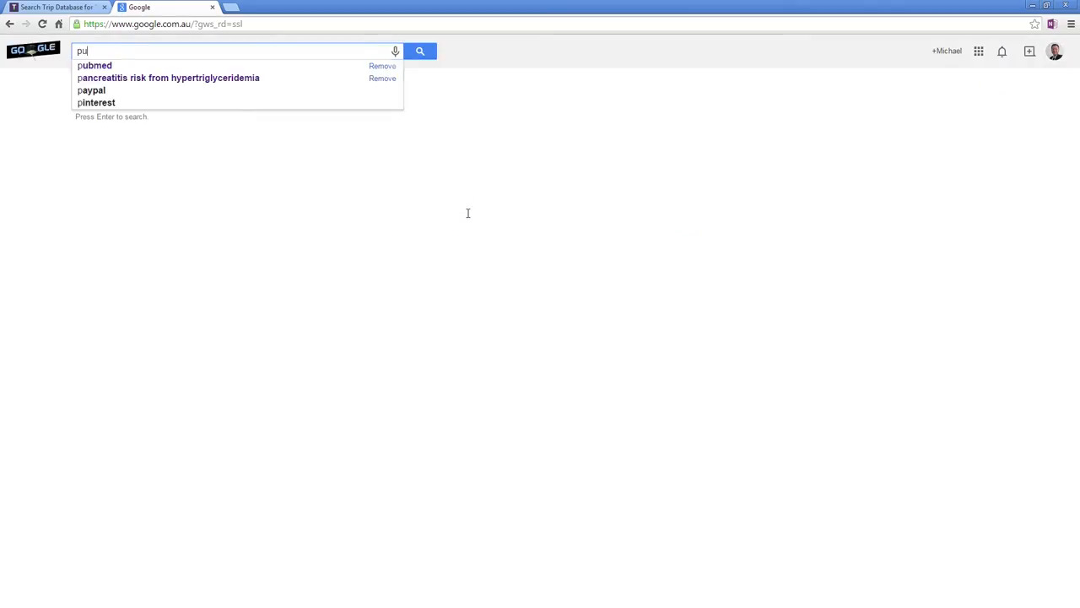
left_click(94, 64)
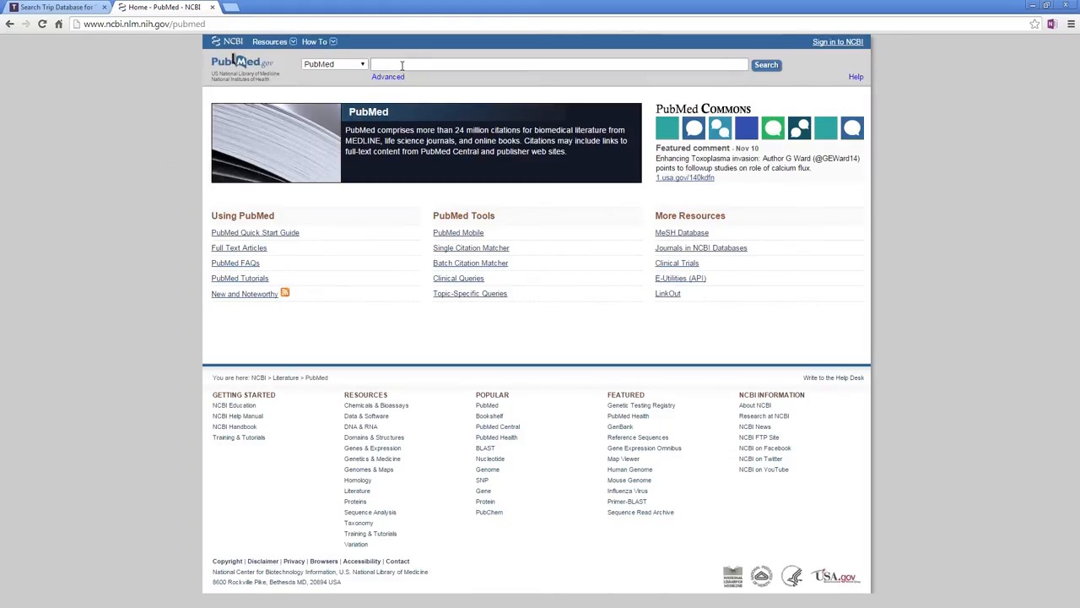
Search PubMed for 'adjustment disorder and st john's wort'.
type("adjustment")
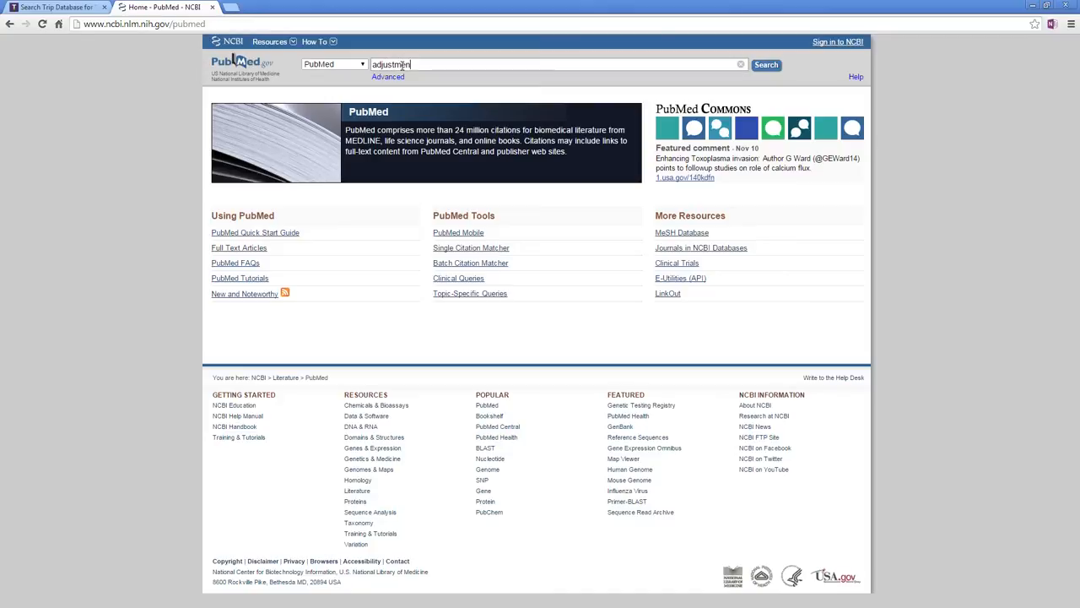
type("disorder and")
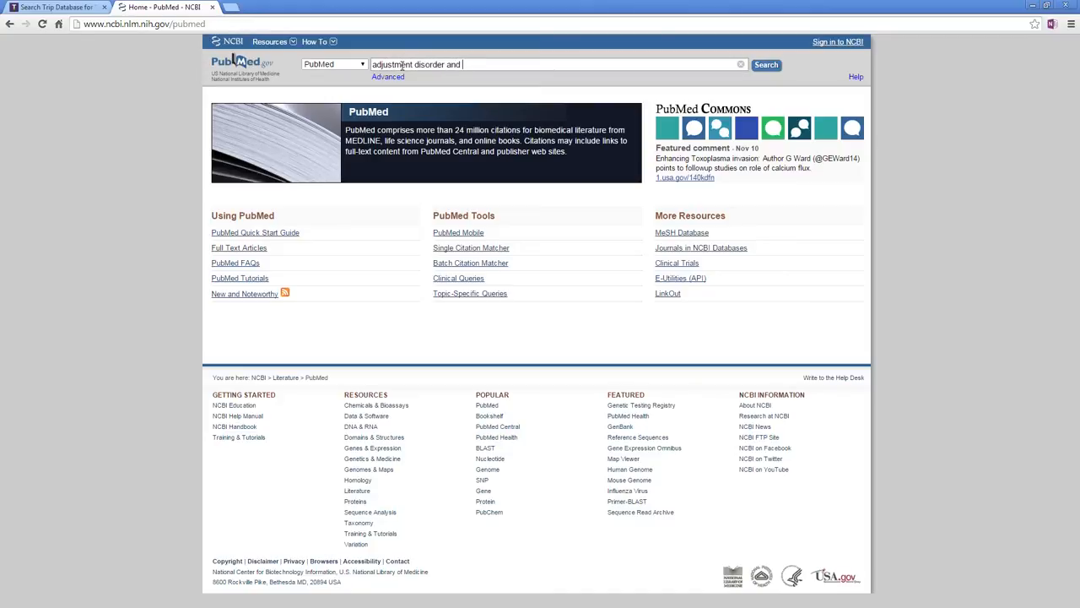
type("st john's")
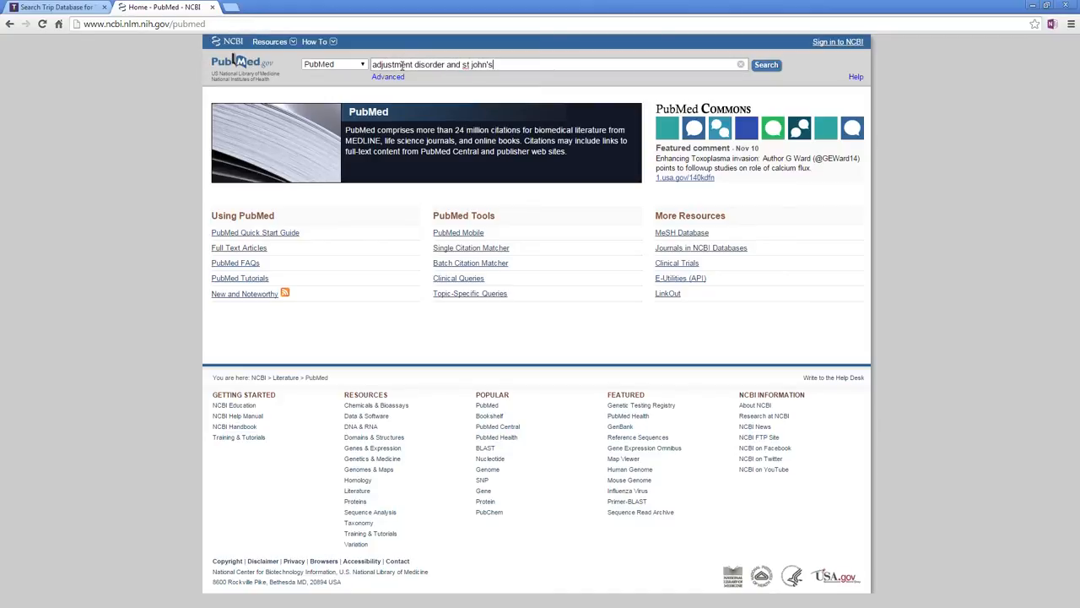
left_click(765, 64)
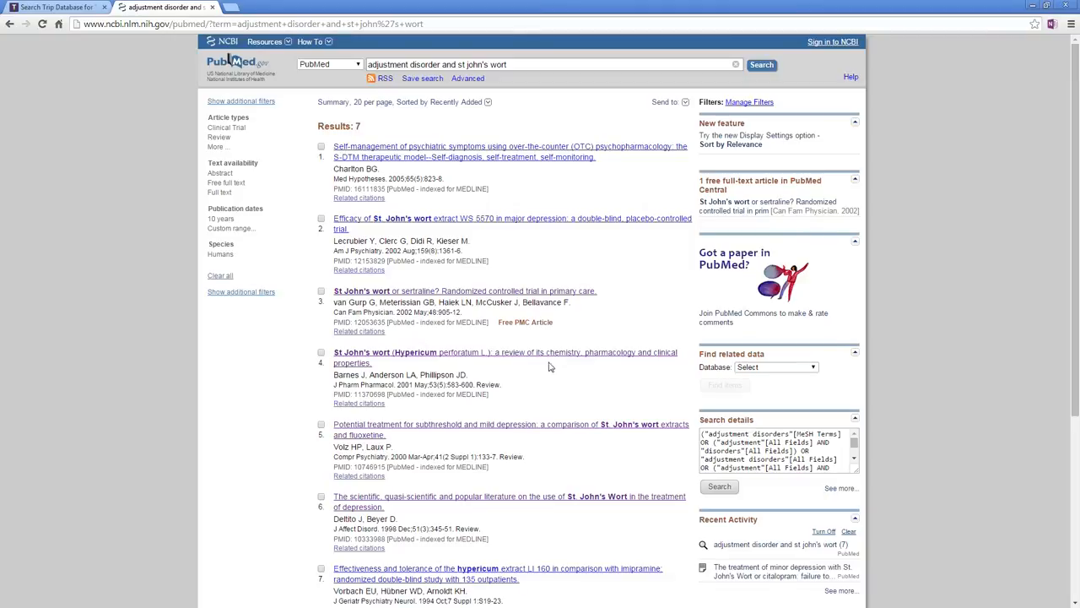
Look over the 7 PubMed results and head back toward the Trip tab.
scroll("down", 3)
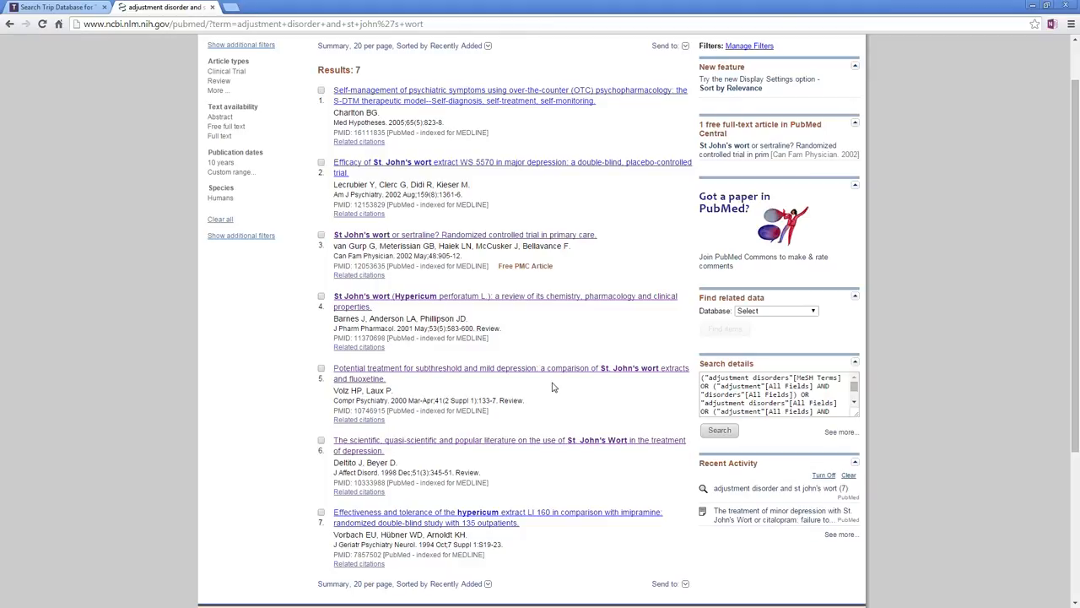
mouse_move(550, 319)
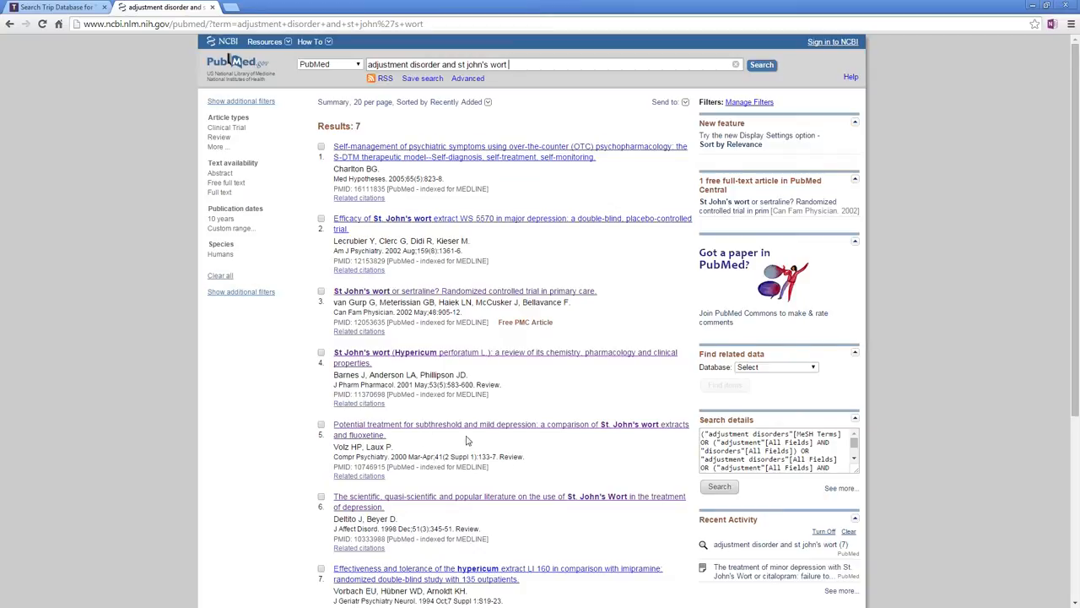
left_click(160, 7)
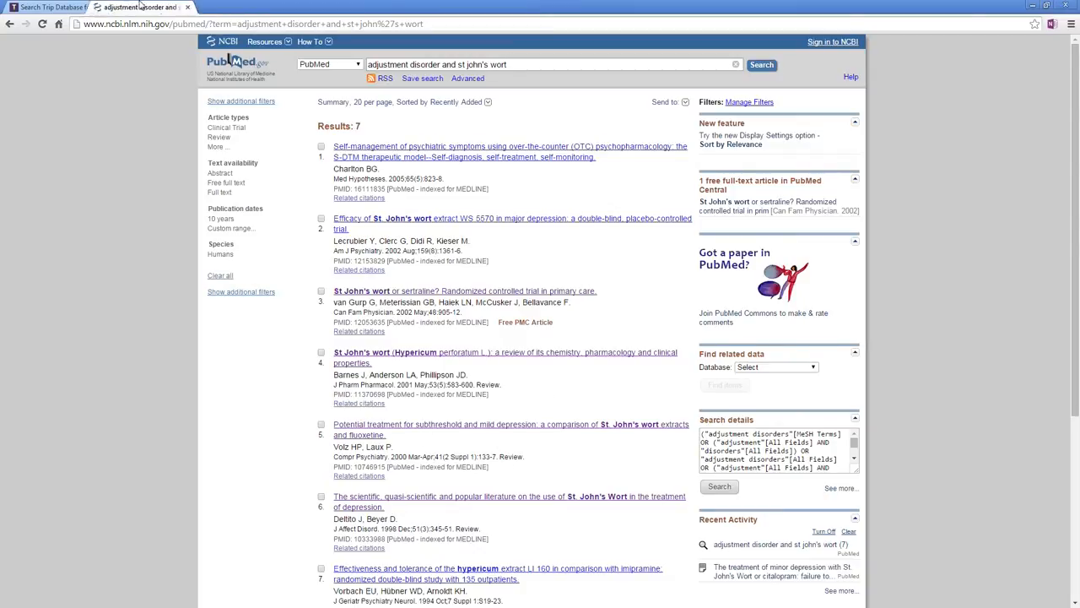
In Trip, replace 'adjustment disorder' with 'subthreshold depression' and rerun the search.
left_click(160, 6)
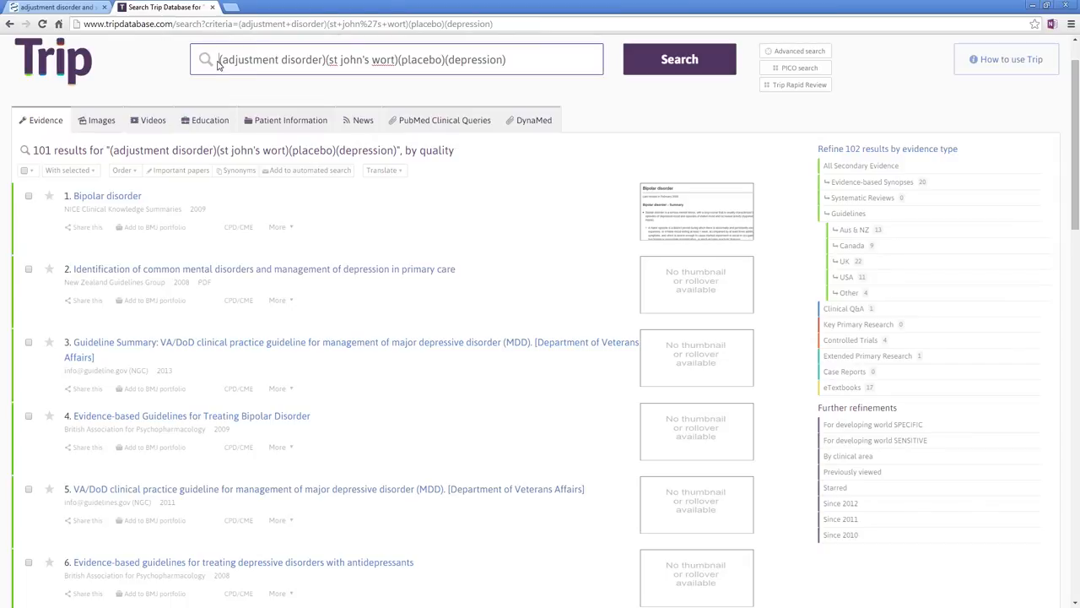
double_click(270, 59)
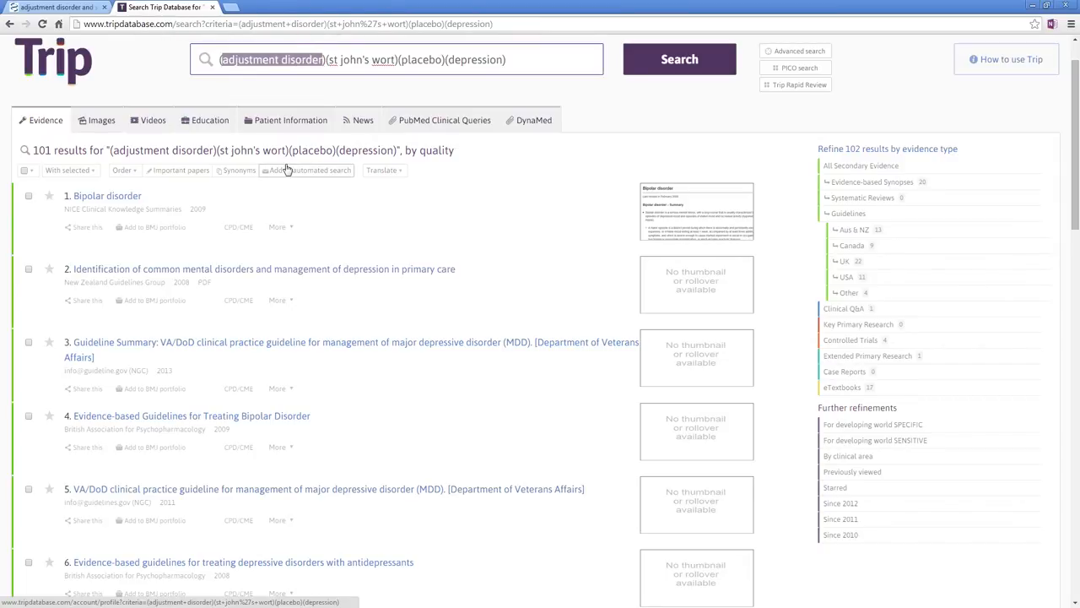
type("subthreshol")
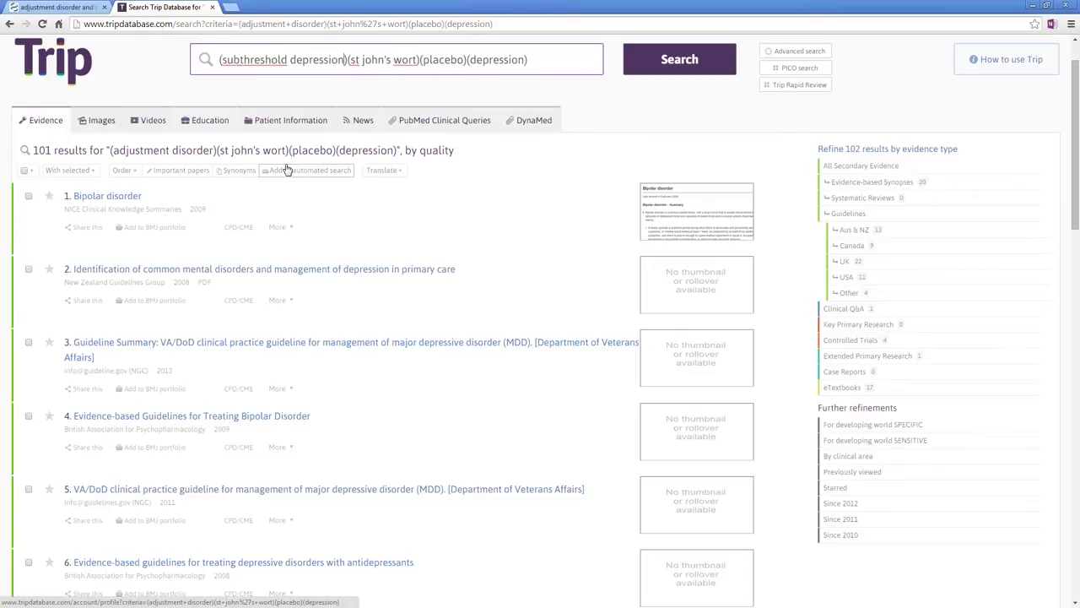
left_click(679, 59)
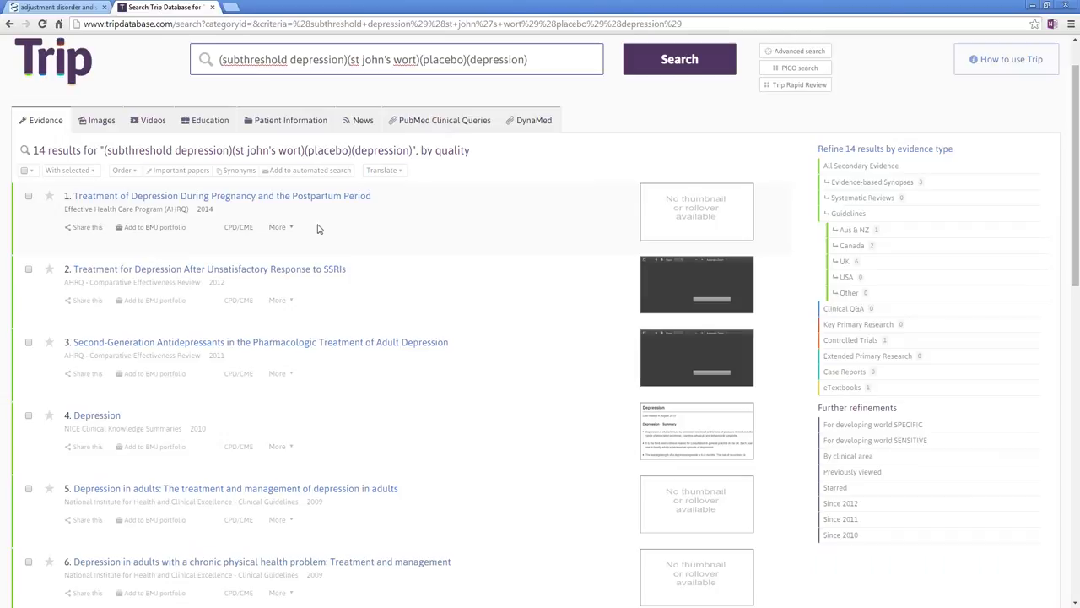
Review the subthreshold depression results and select that term to swap in 'mild depression'.
scroll("down", 3)
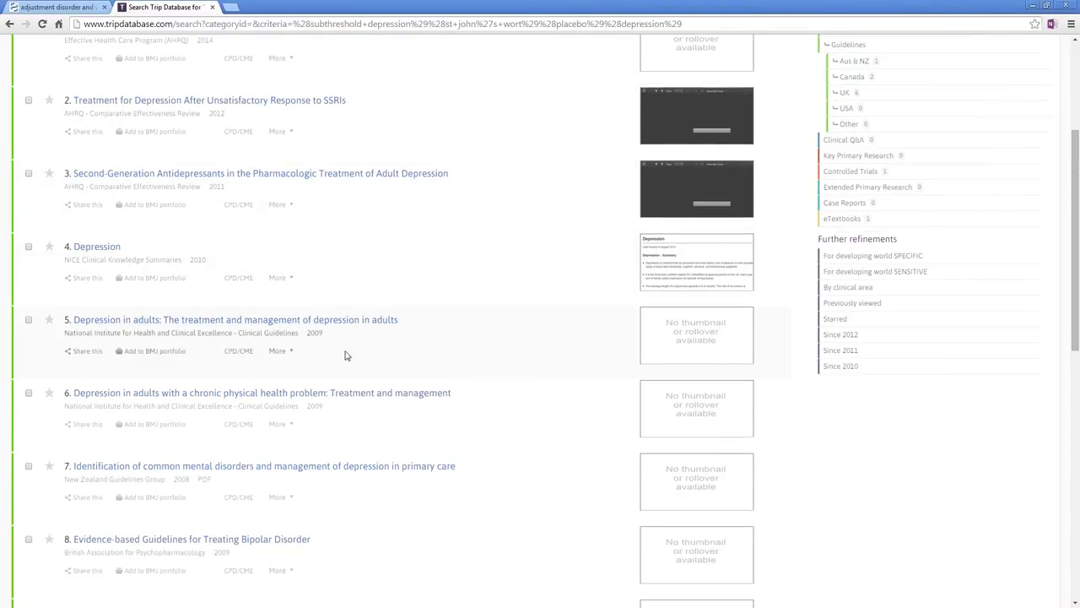
scroll("up", 3)
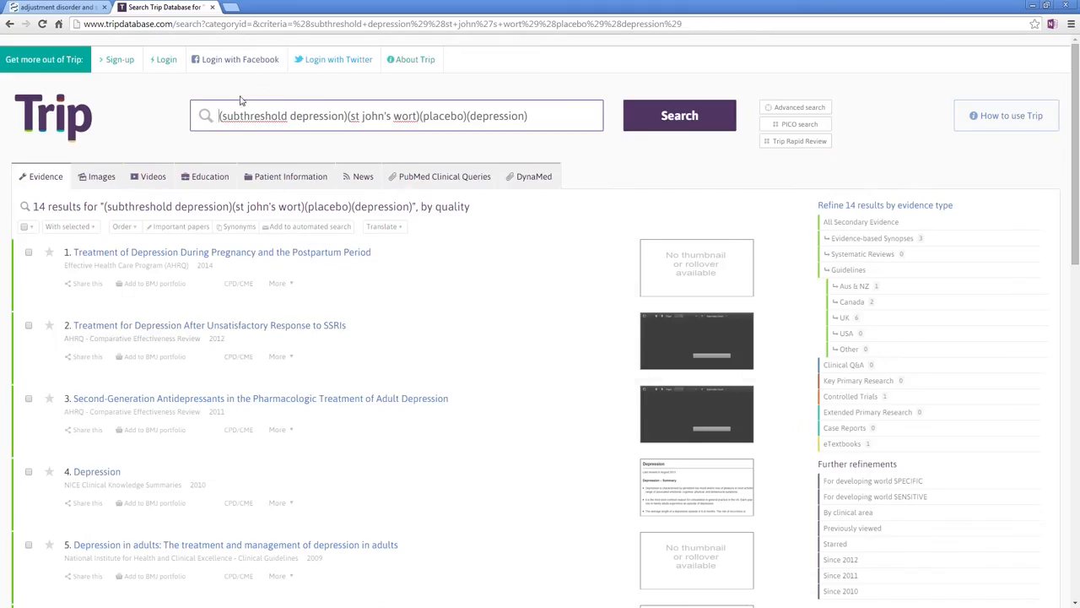
double_click(253, 115)
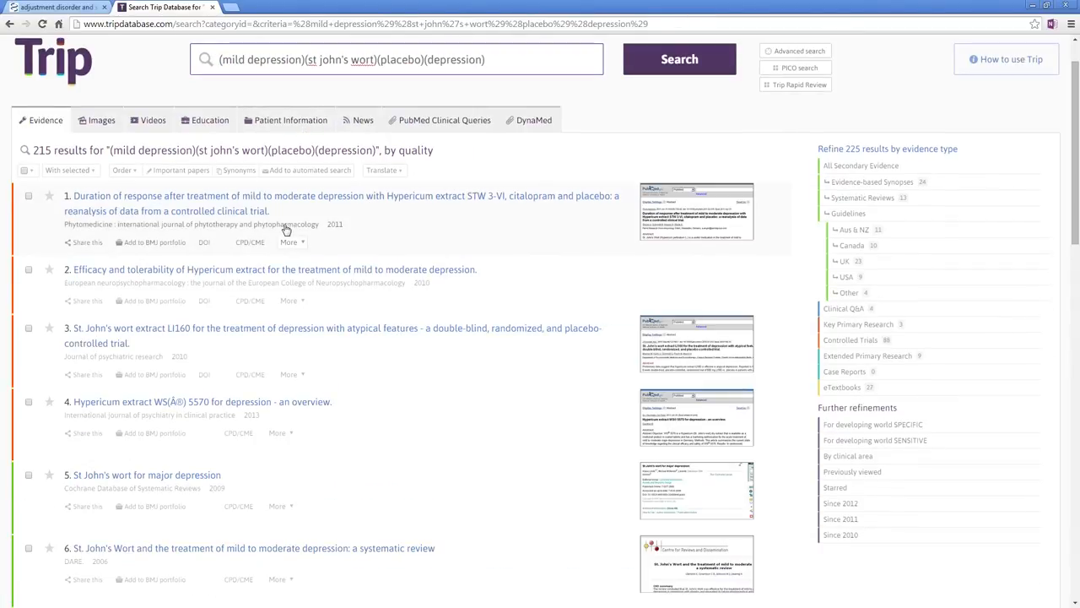
scroll("down", 3)
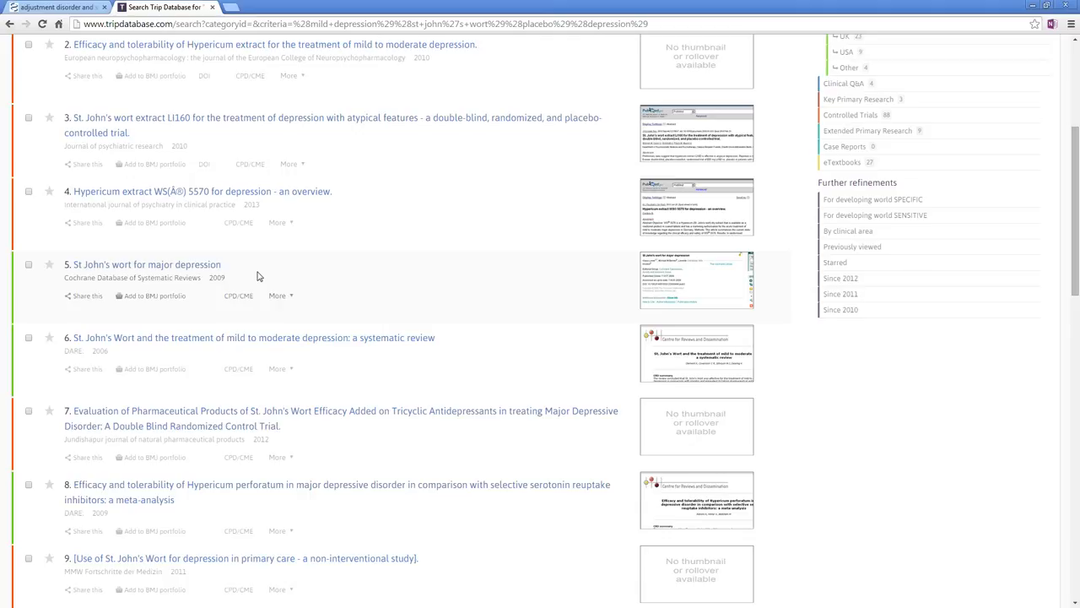
scroll("down", 3)
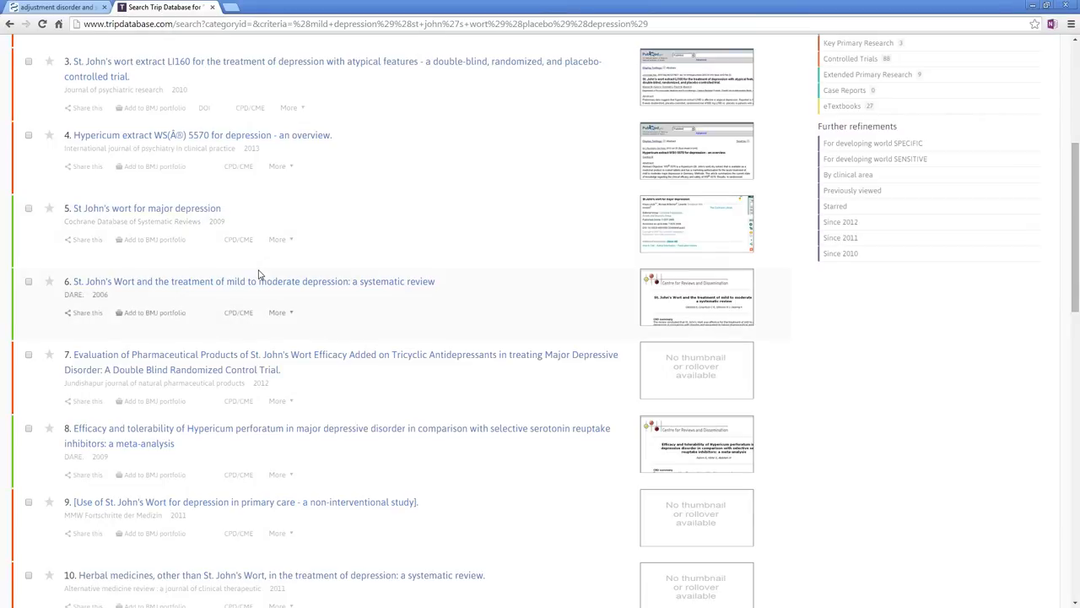
scroll("down", 3)
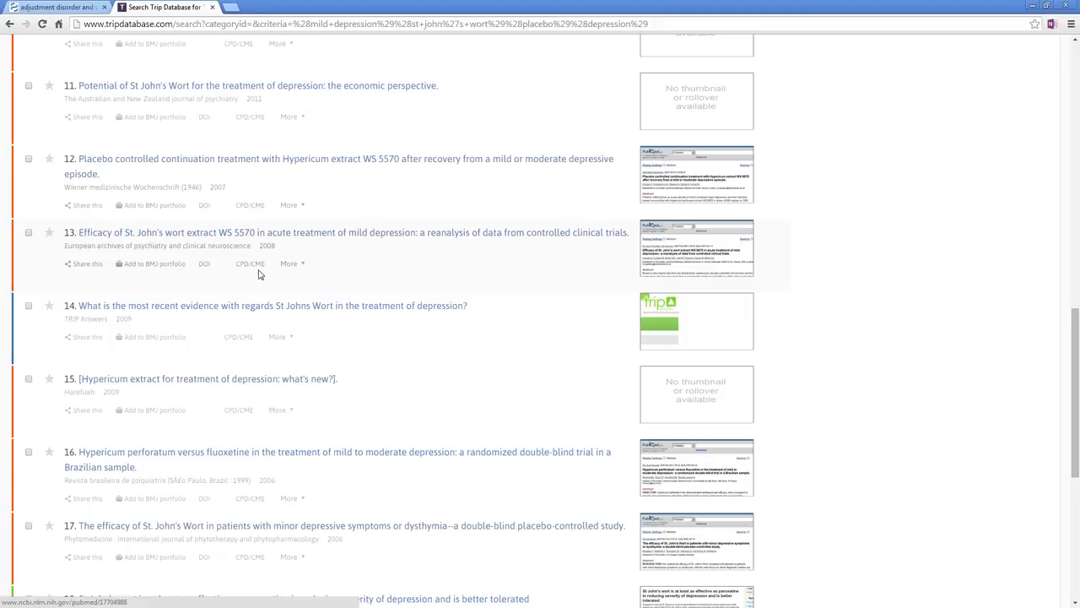
scroll("down", 3)
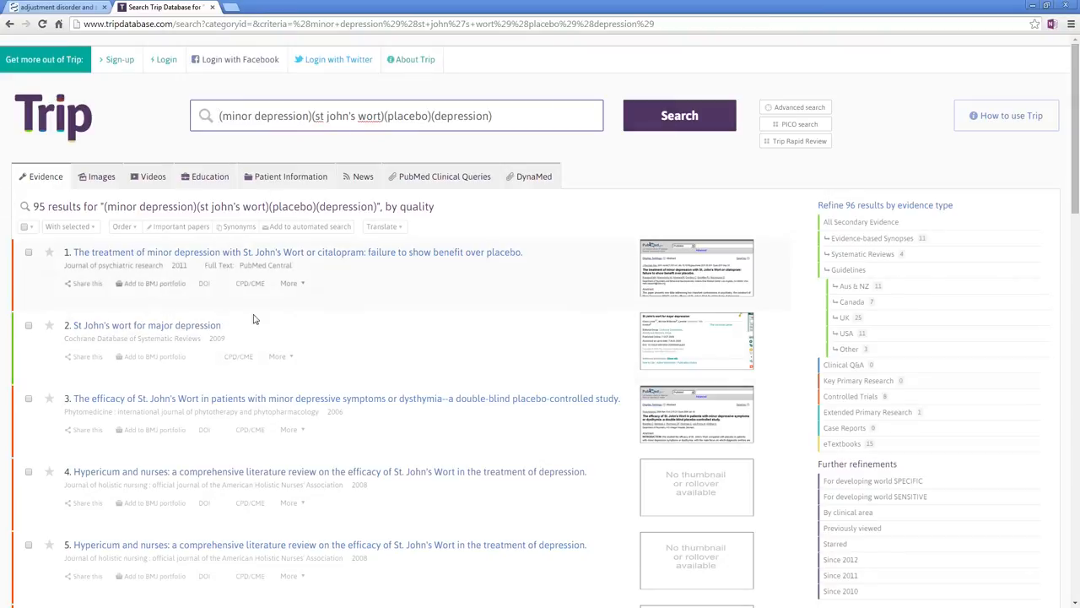
mouse_move(523, 265)
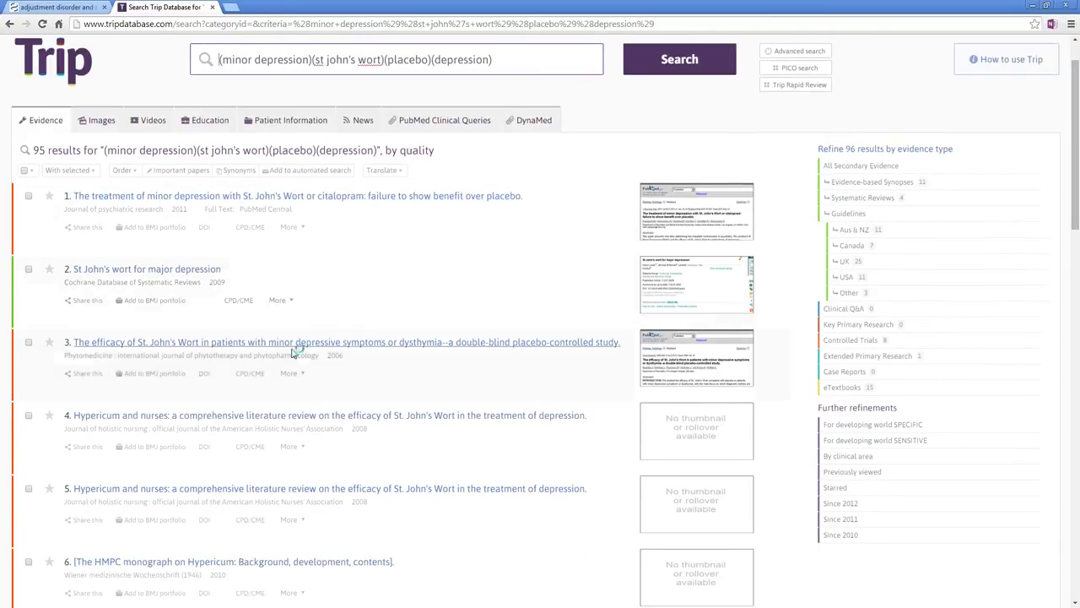
Scan the minor depression results and open the St John's wort versus citalopram trial.
scroll("down", 3)
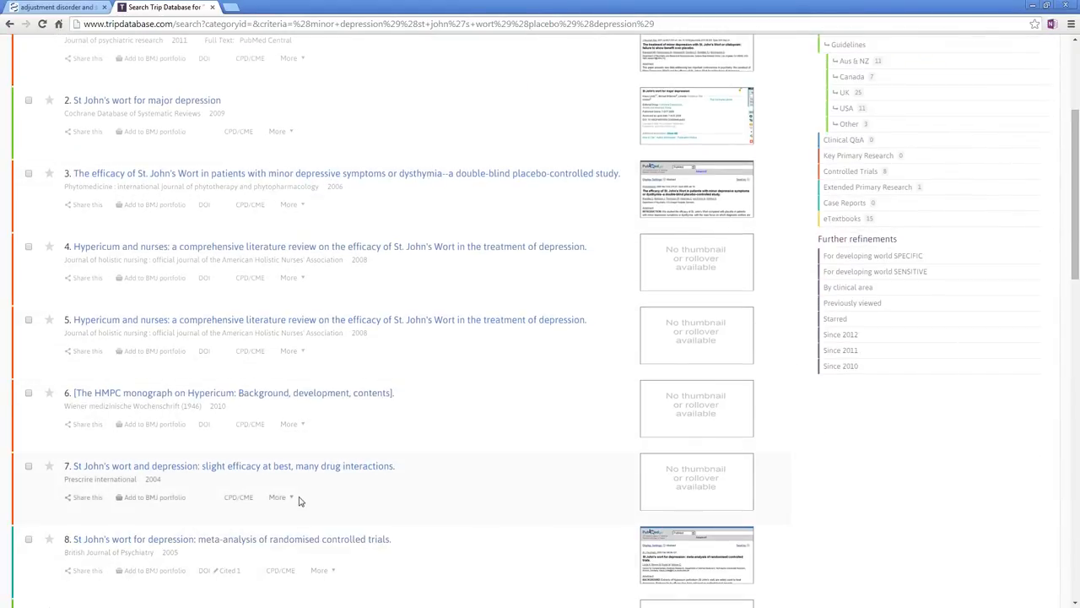
scroll("up", 3)
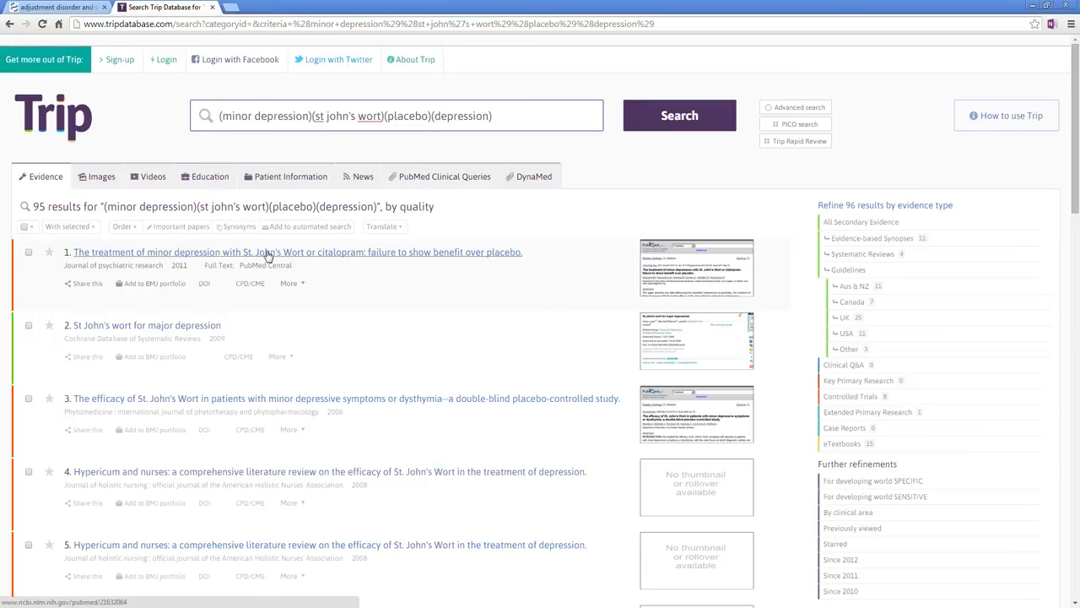
left_click(297, 251)
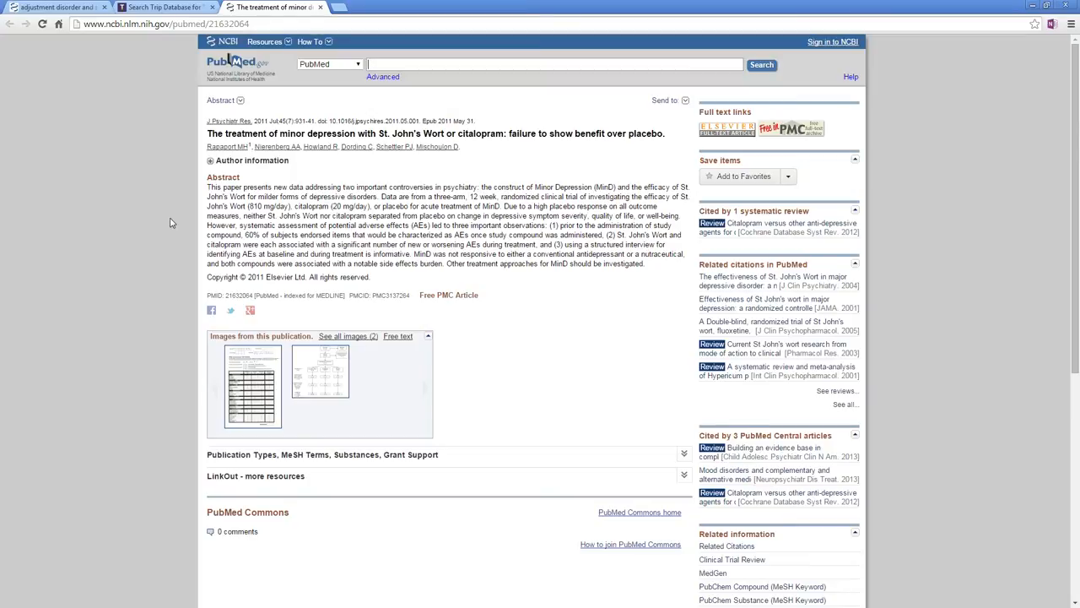
mouse_move(290, 216)
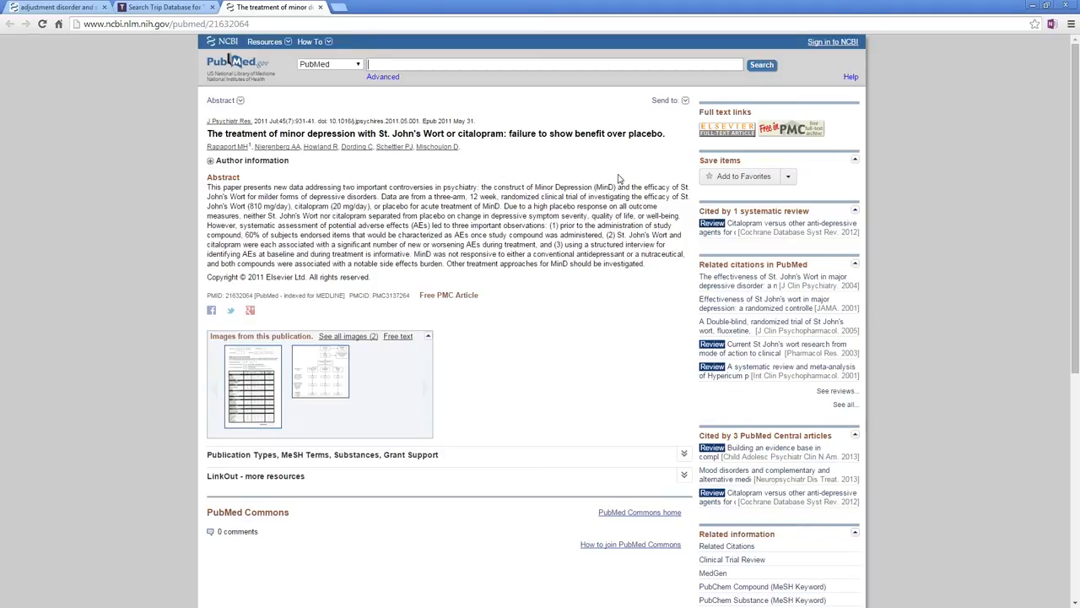
mouse_move(609, 183)
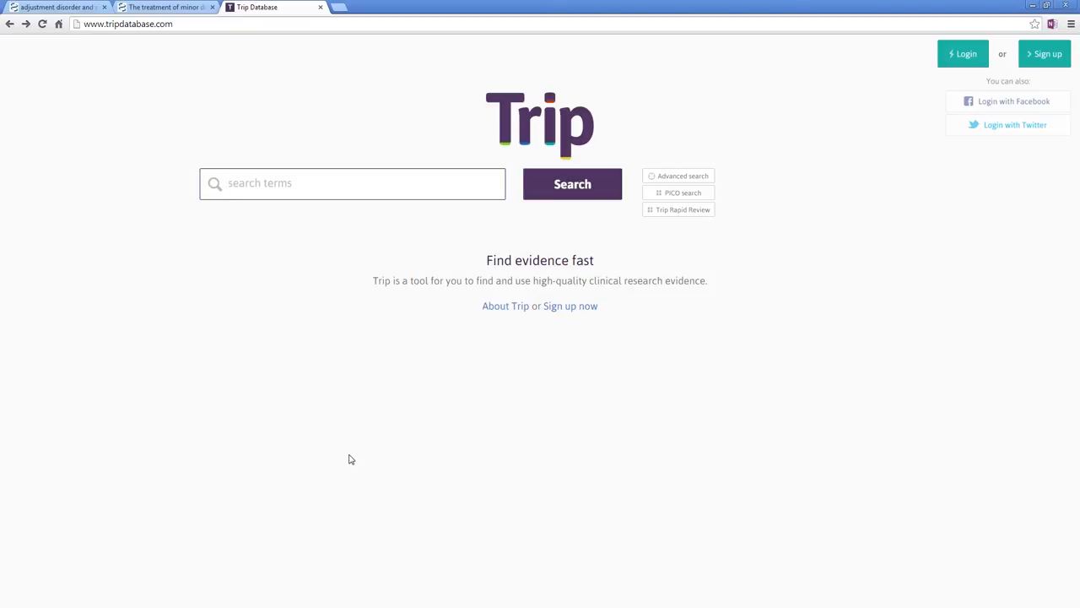
Run a plain Trip search for 'minor depression and st john's wort', getting 138 results.
left_click(351, 182)
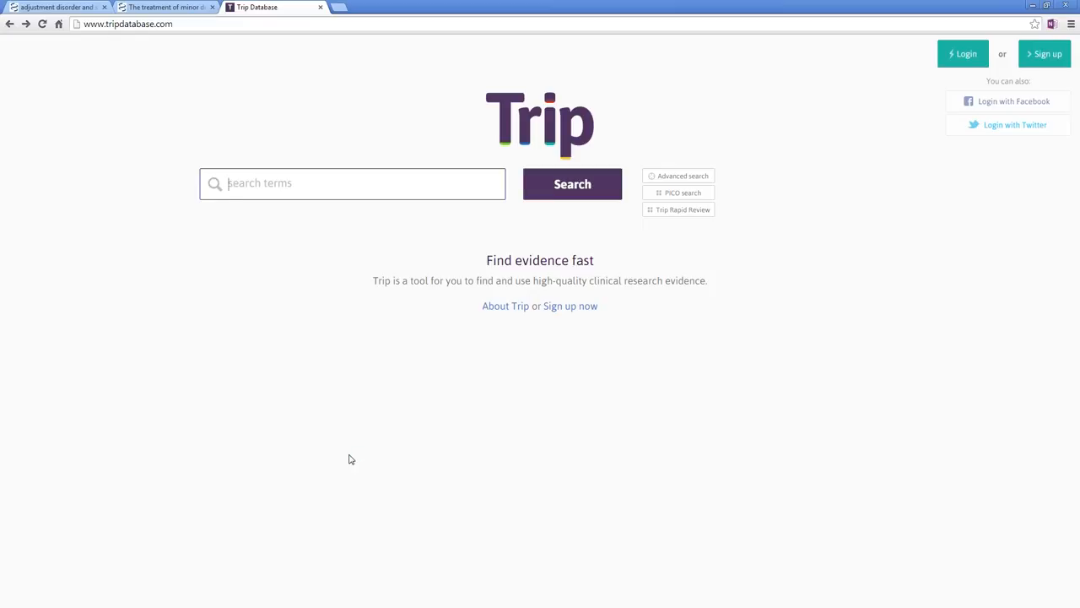
type("minor depression and st john's wort")
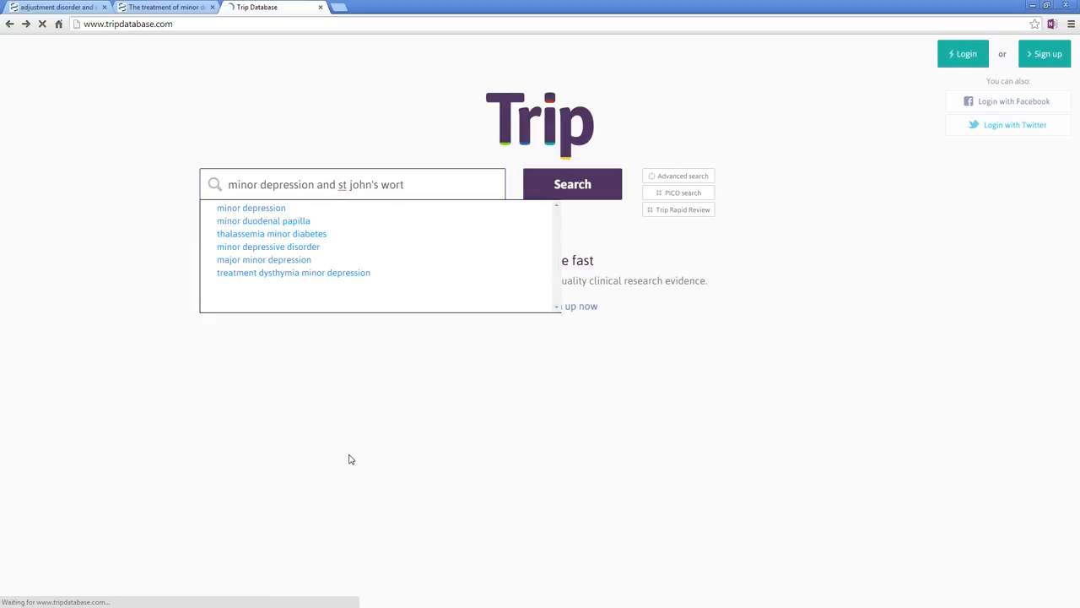
left_click(572, 184)
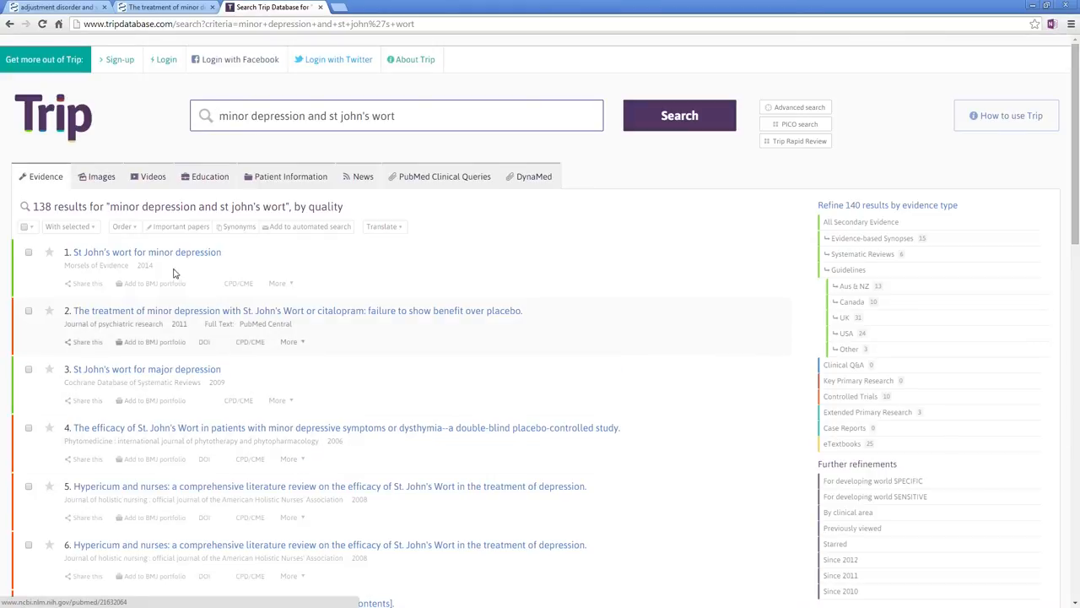
left_click(147, 252)
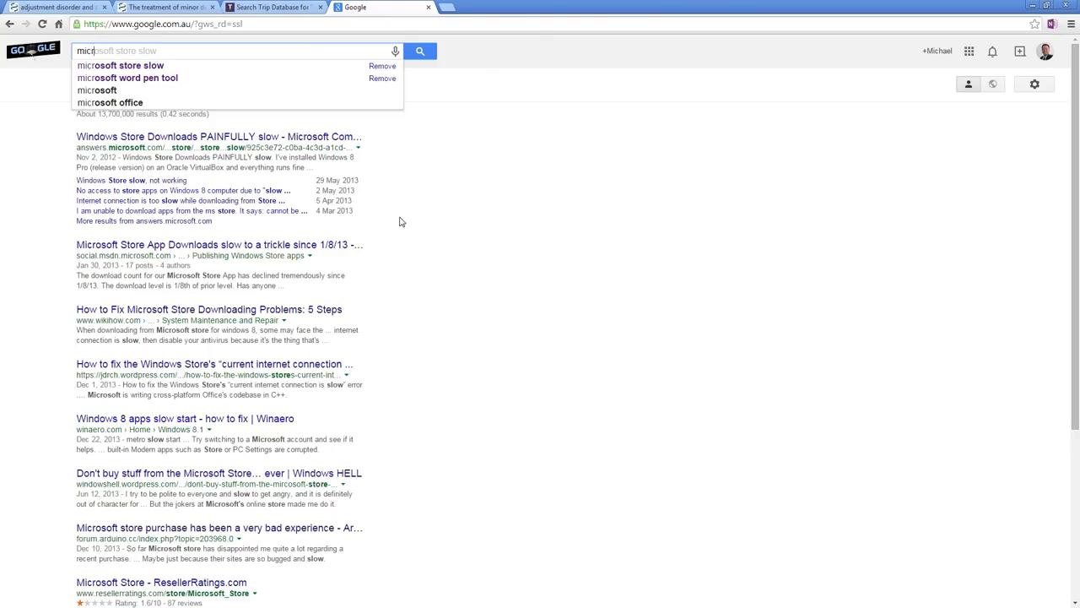
Google 'microscopic haematuria blunt trauma' and open the BestBets review on it.
type("microscopic hael")
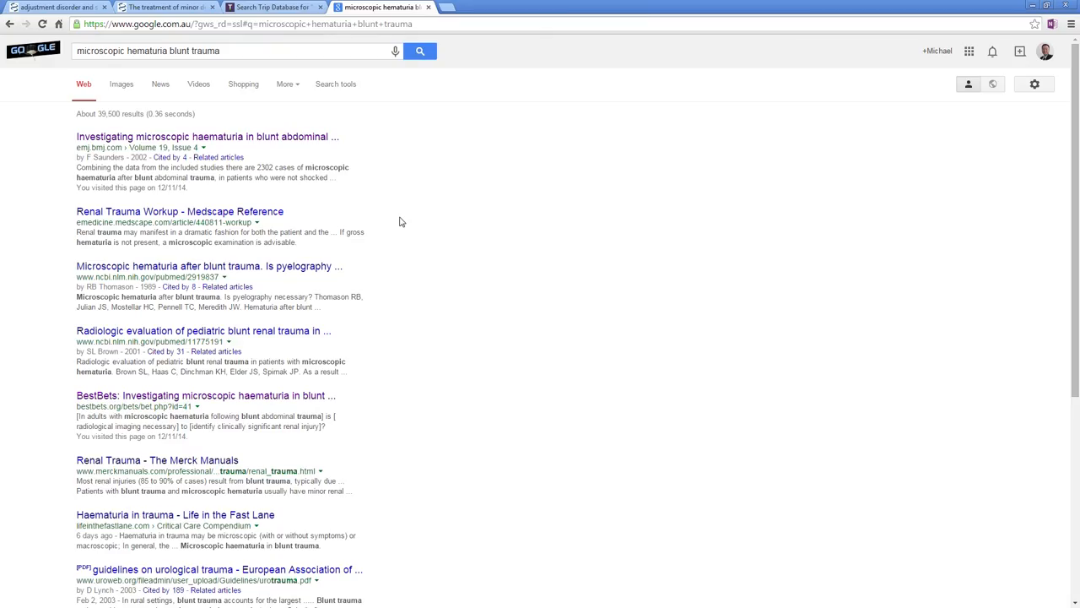
mouse_move(379, 210)
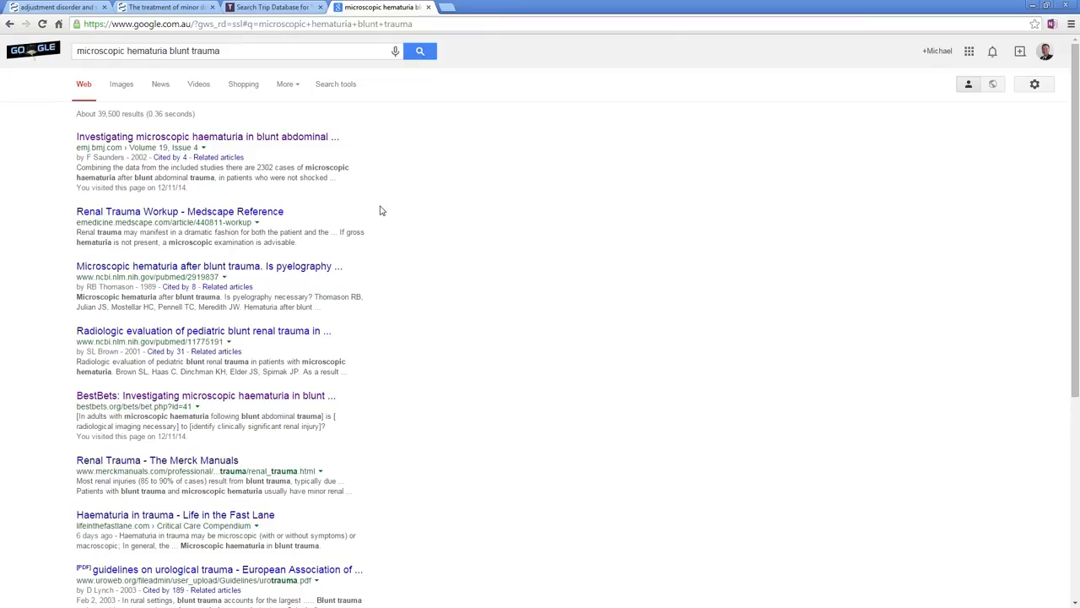
left_click(206, 395)
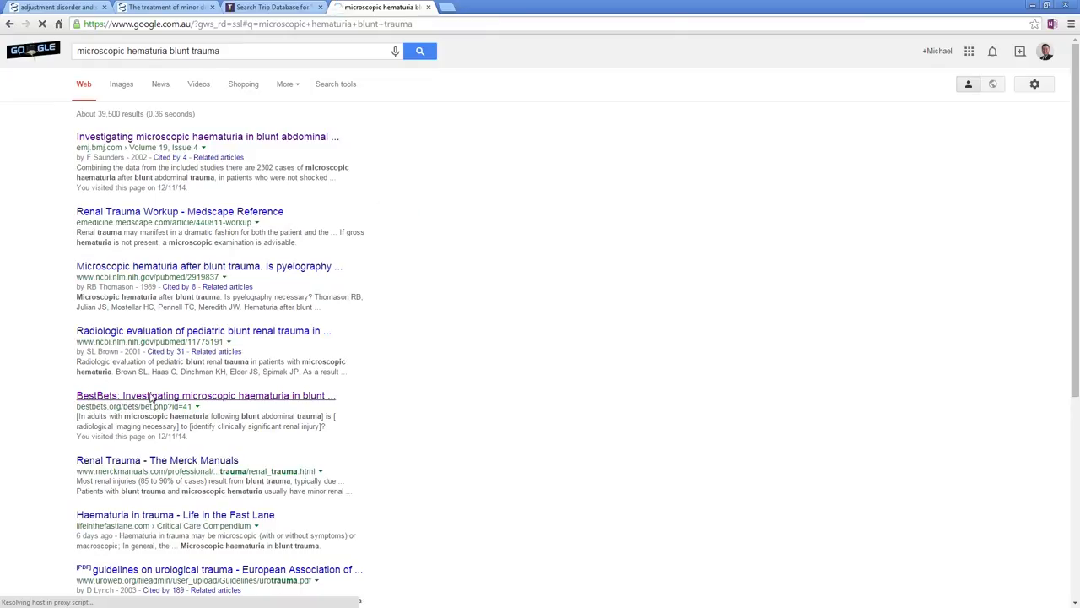
left_click(206, 395)
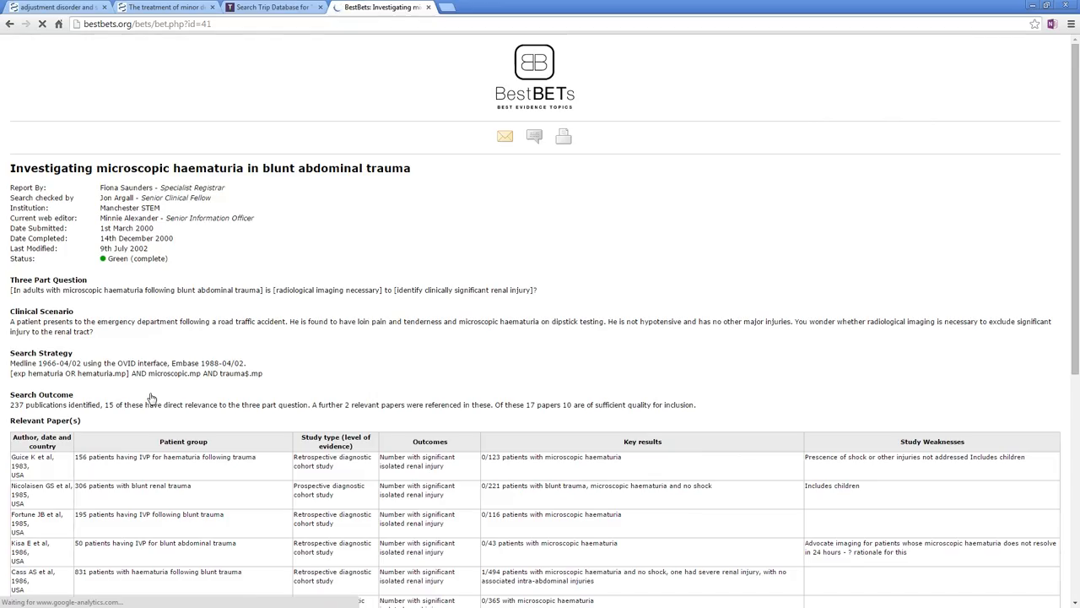